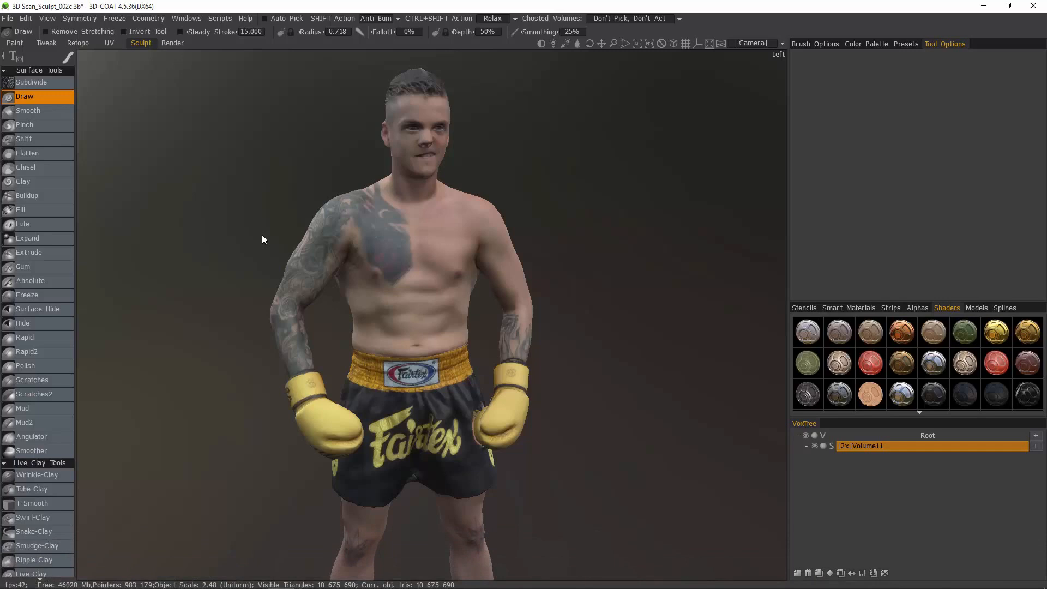
Enter the Retopo room with the textured boxer scan in view
{"action": "left_click", "coordinate": [78, 43]}
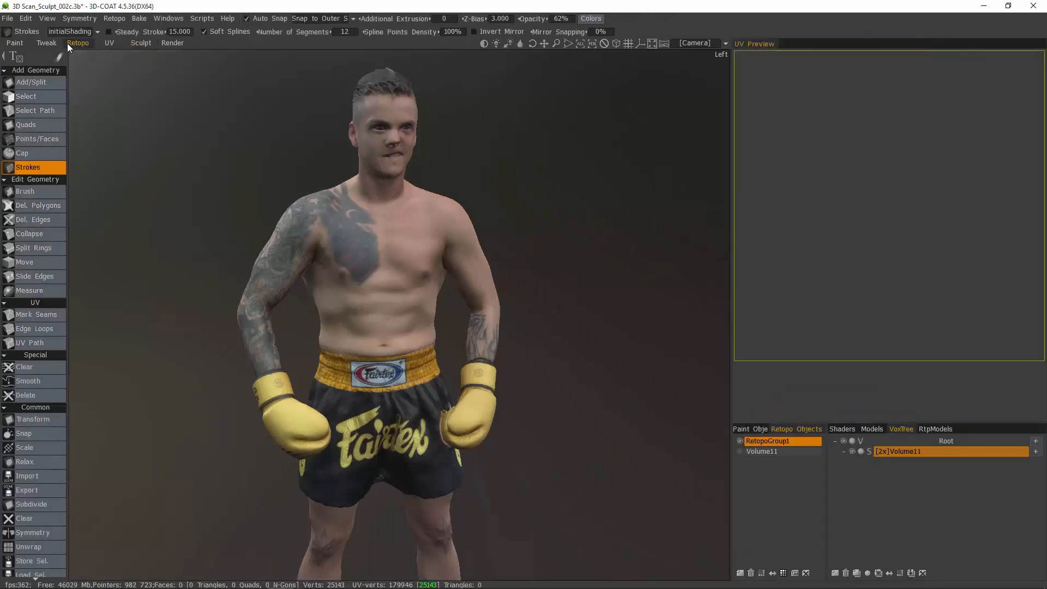
{"action": "left_click", "coordinate": [27, 475]}
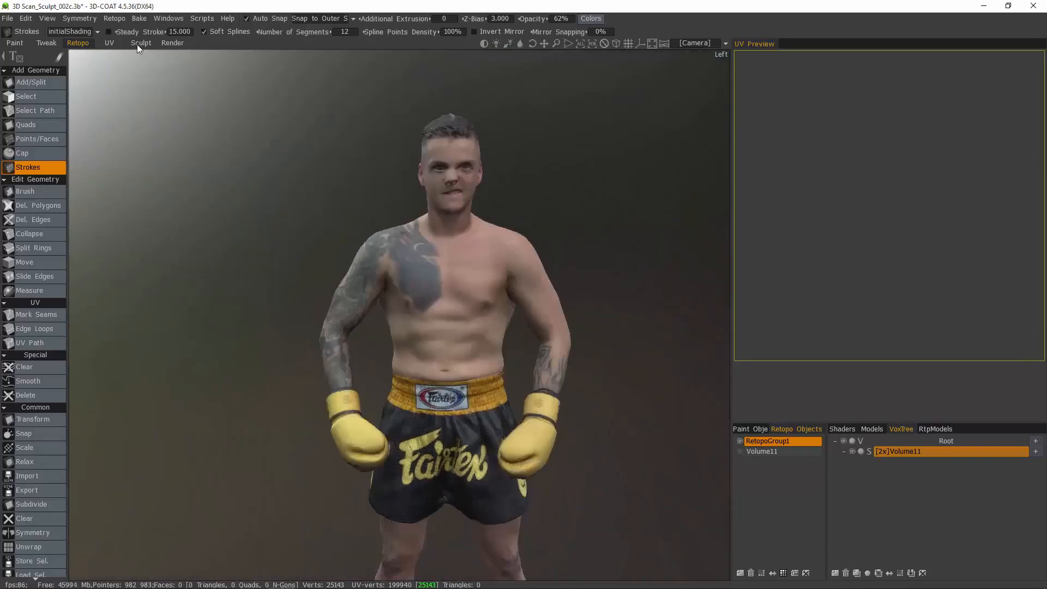
Switch back to the Sculpt room with the boxer scan
{"action": "left_click", "coordinate": [140, 42]}
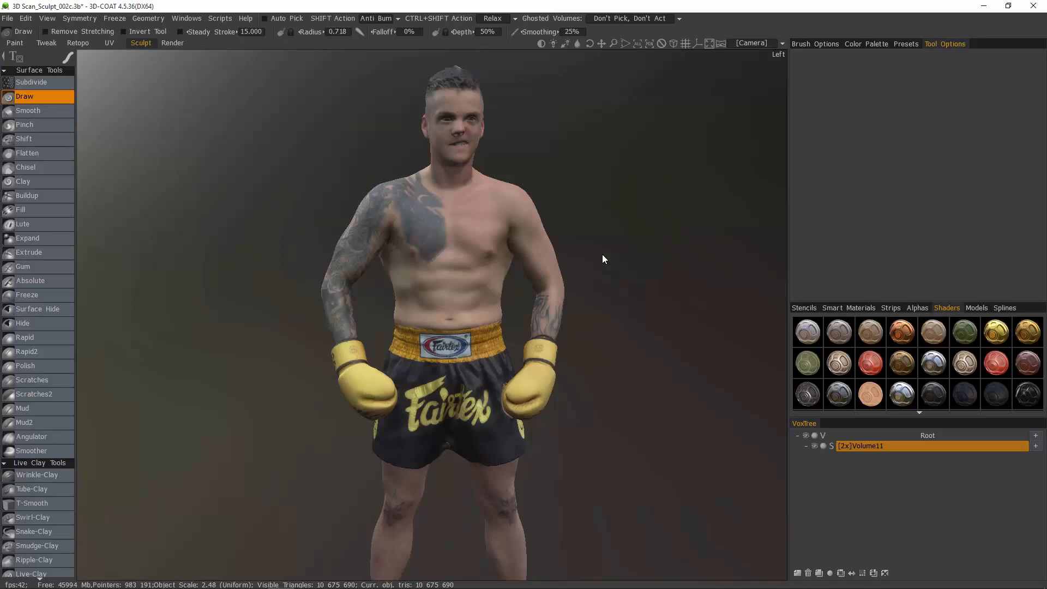
{"action": "mouse_move", "coordinate": [361, 289]}
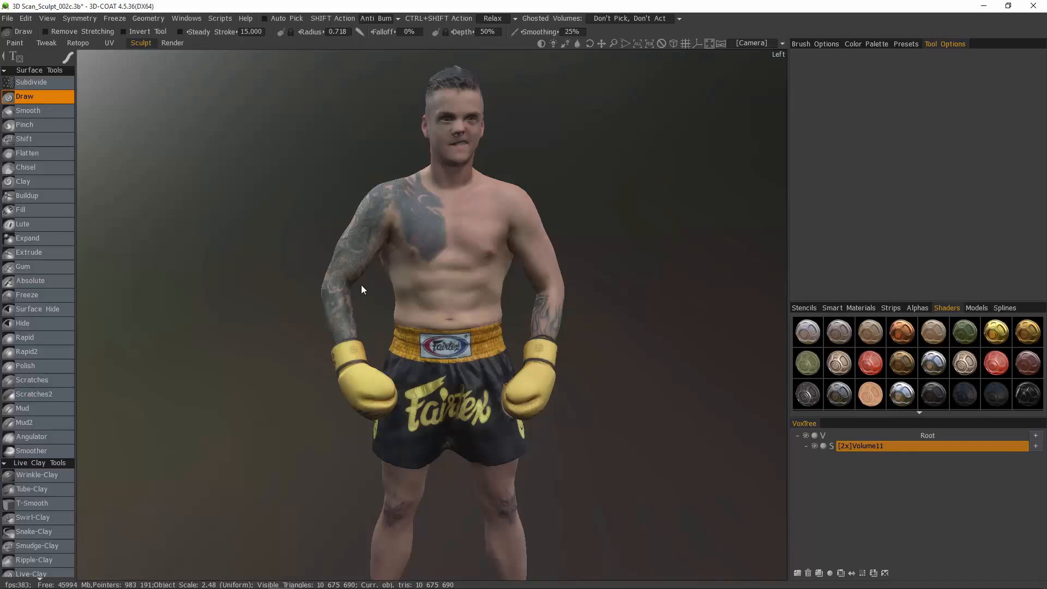
{"action": "mouse_move", "coordinate": [503, 163]}
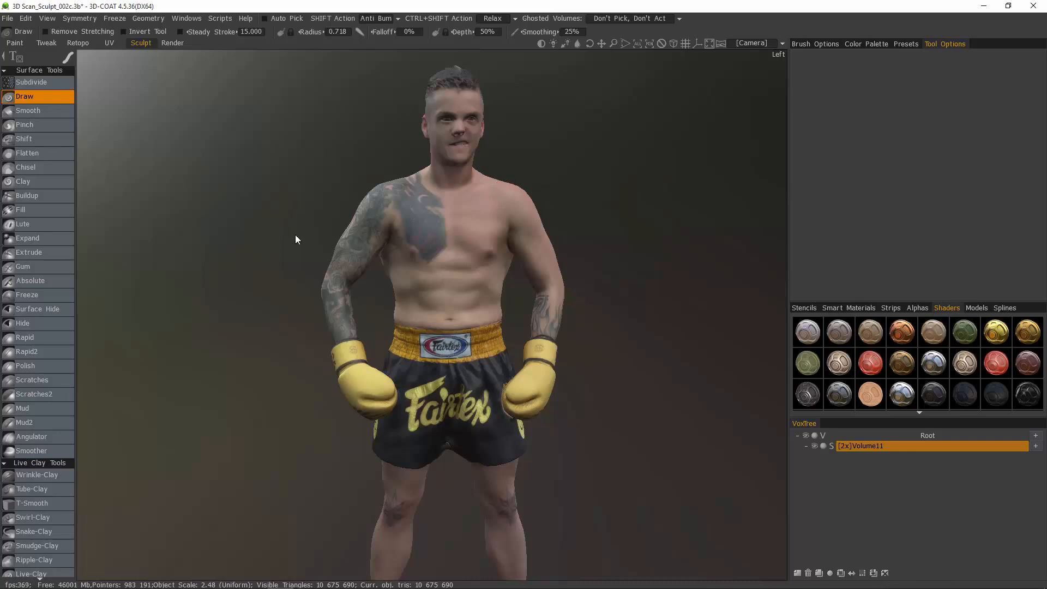
{"action": "mouse_move", "coordinate": [390, 167]}
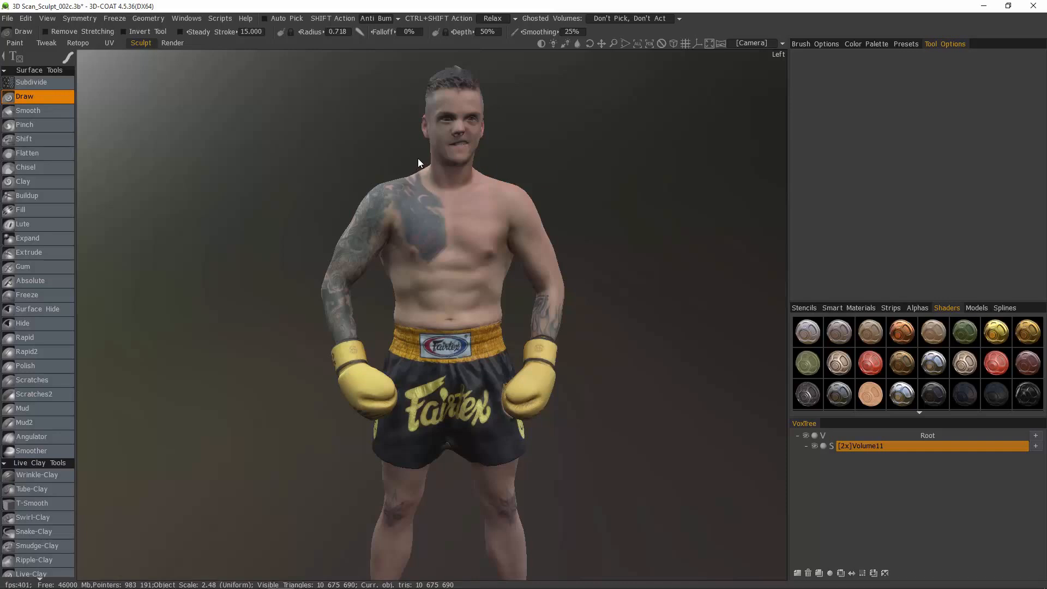
{"action": "mouse_move", "coordinate": [499, 164]}
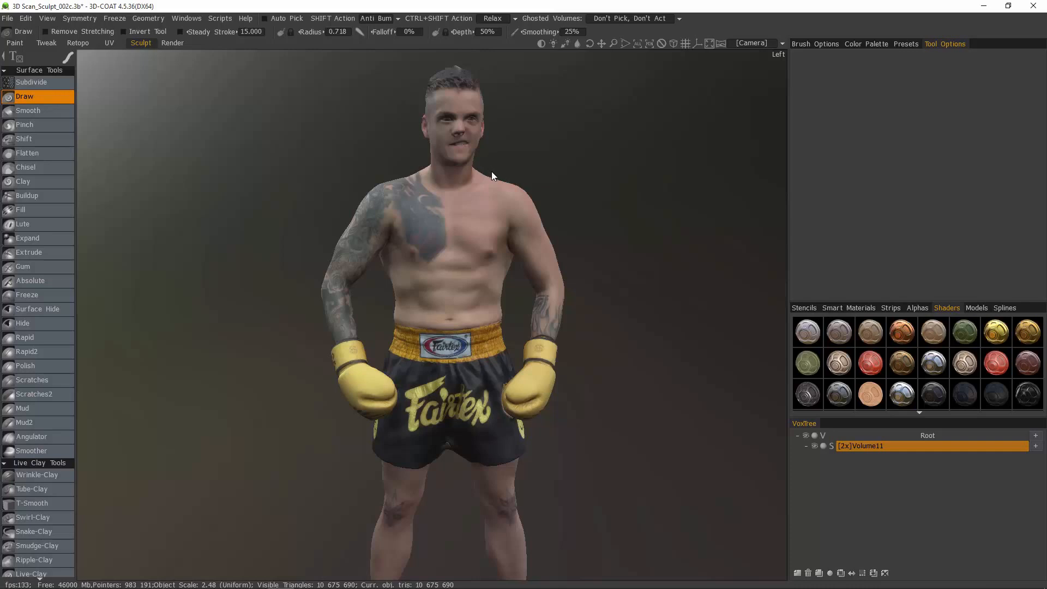
{"action": "mouse_move", "coordinate": [595, 407]}
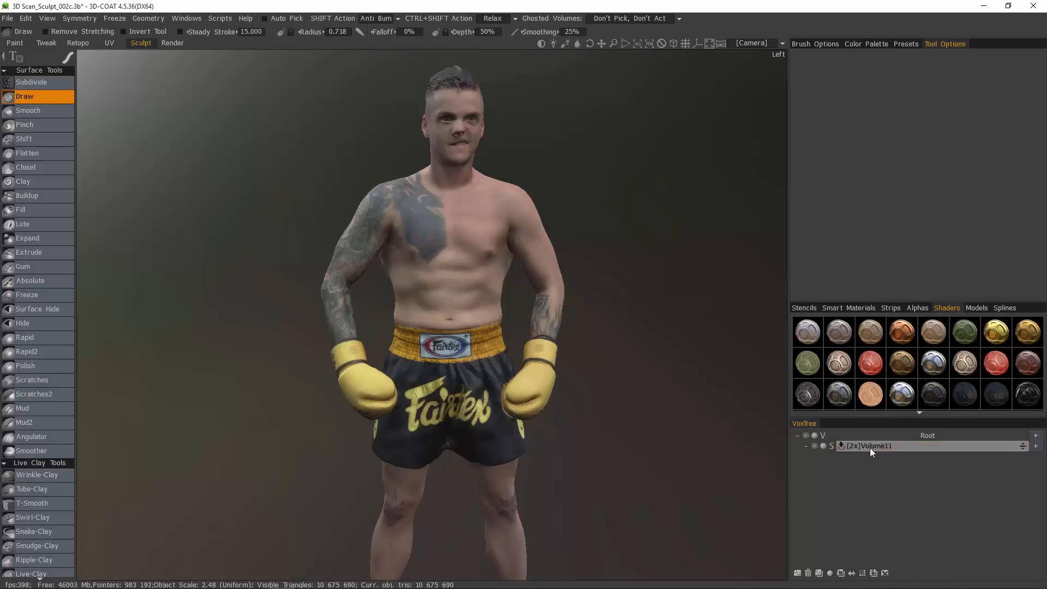
Create the 1x degraded copy Volume11_degrade and browse the Geometry menu without choosing anything
{"action": "left_click", "coordinate": [869, 445]}
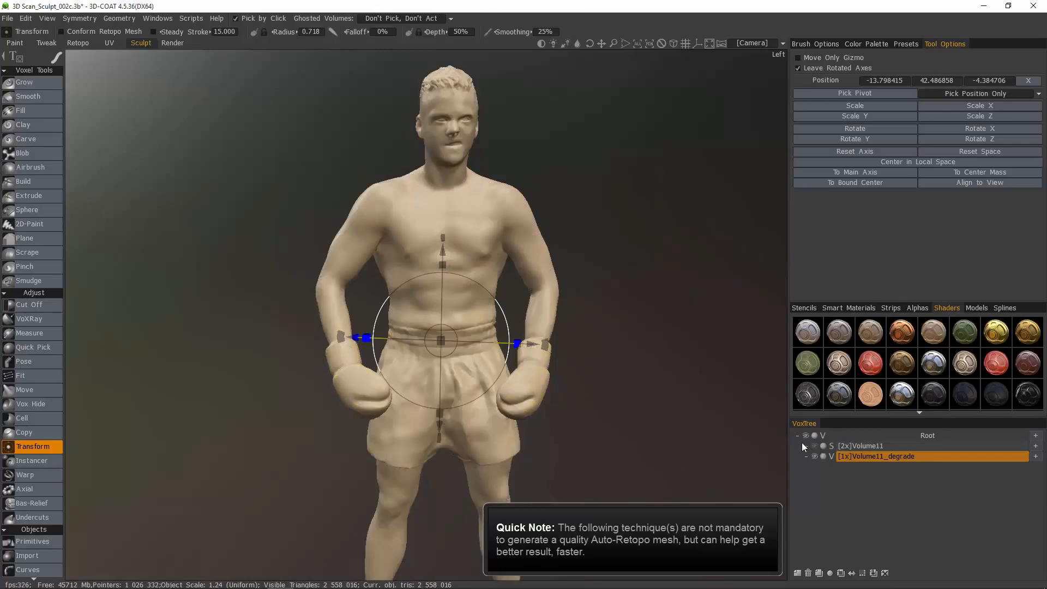
{"action": "scroll", "scroll_direction": "down", "scroll_amount": 3}
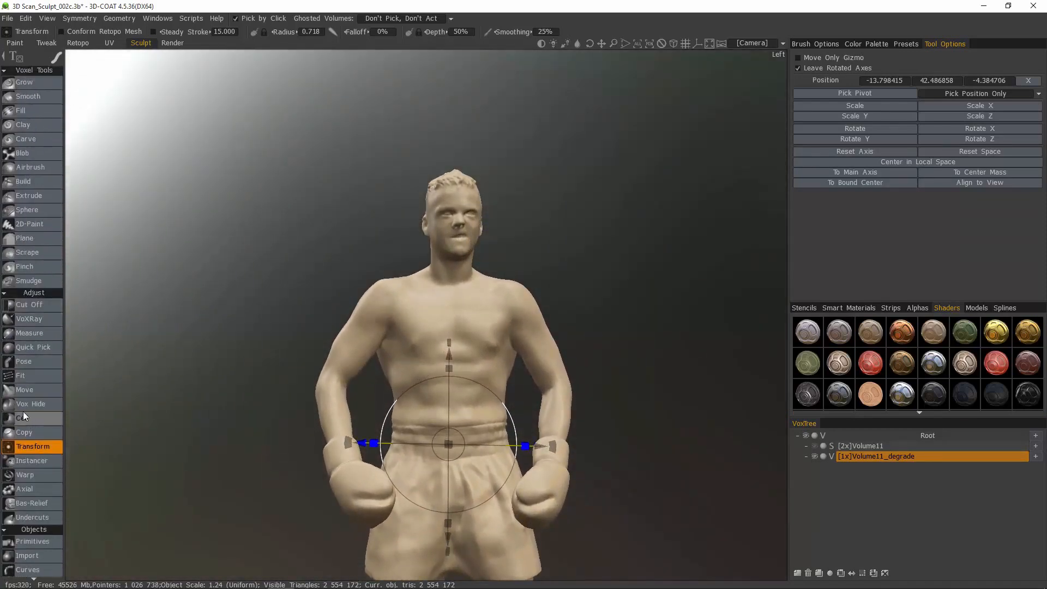
{"action": "mouse_move", "coordinate": [30, 404]}
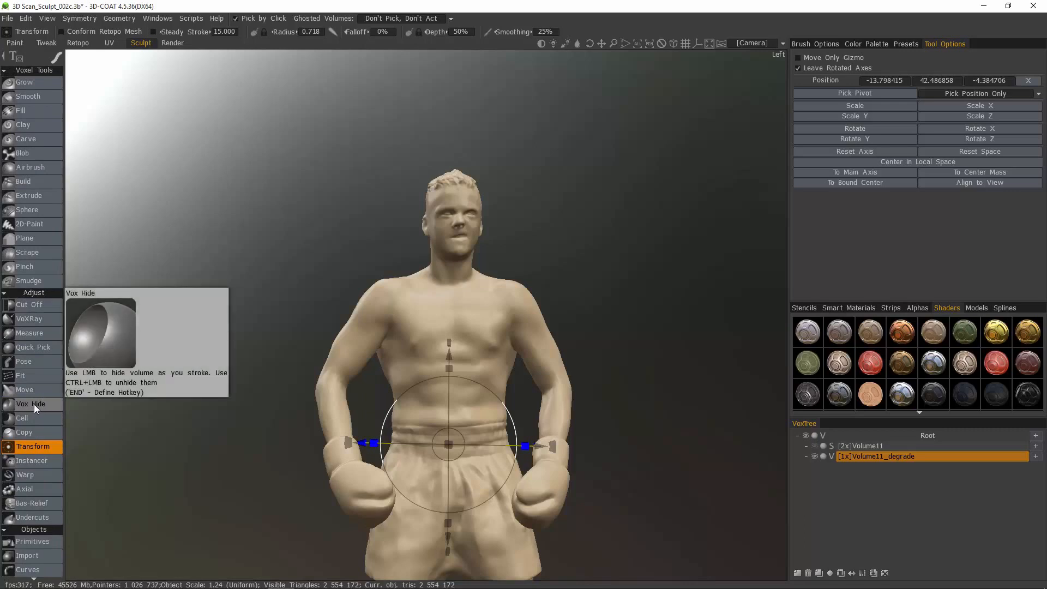
{"action": "mouse_move", "coordinate": [428, 176]}
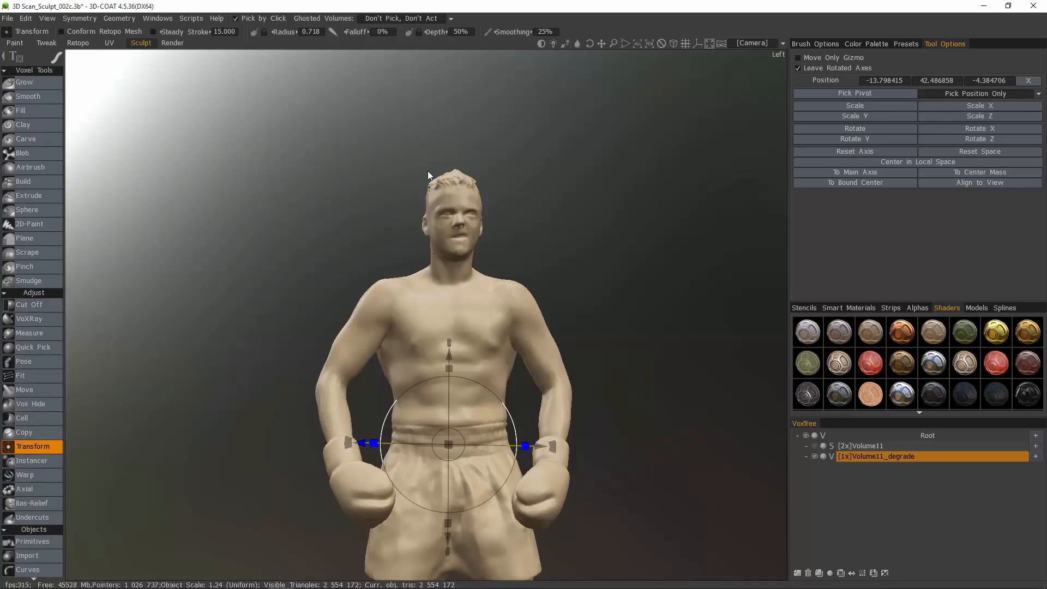
{"action": "mouse_move", "coordinate": [628, 333]}
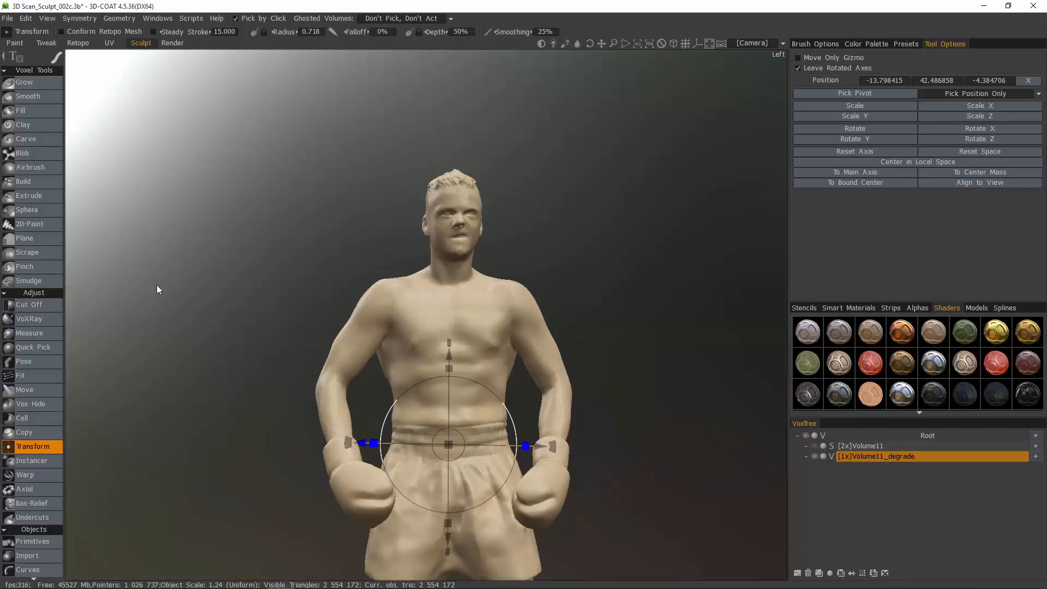
{"action": "mouse_move", "coordinate": [119, 18]}
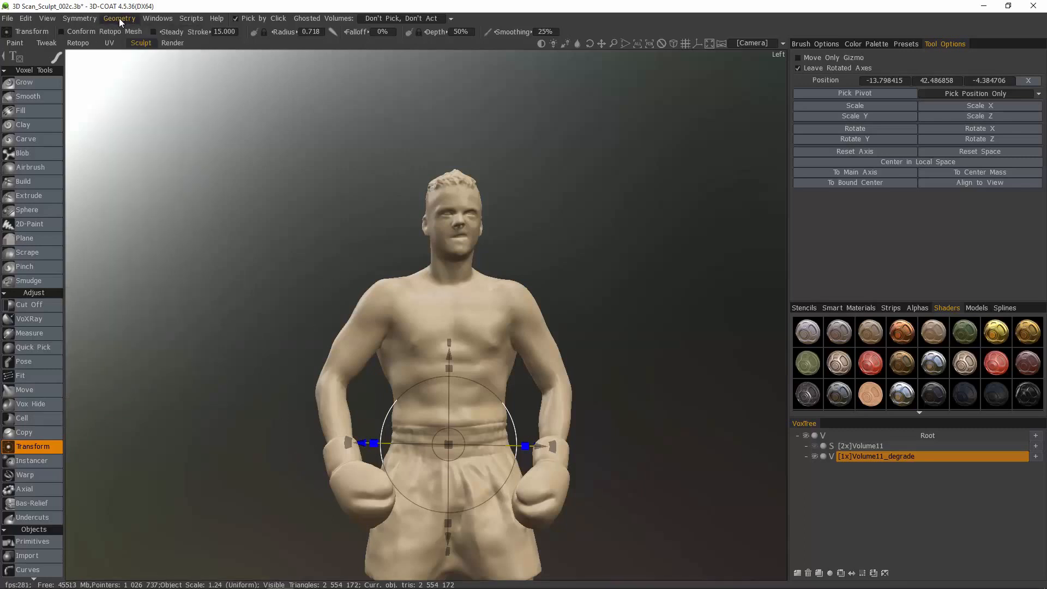
{"action": "left_click", "coordinate": [119, 18]}
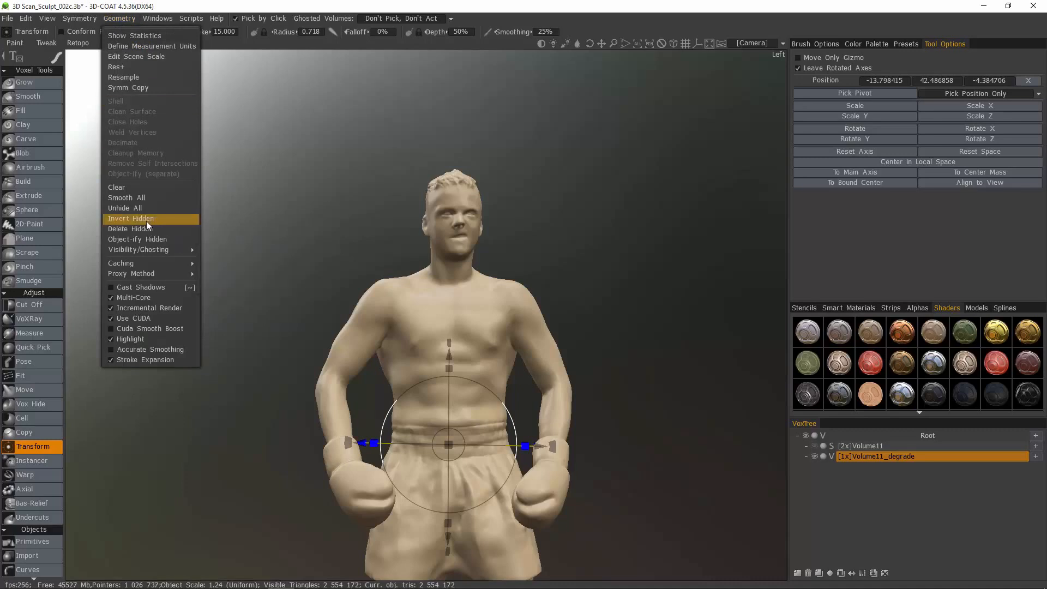
{"action": "mouse_move", "coordinate": [147, 222]}
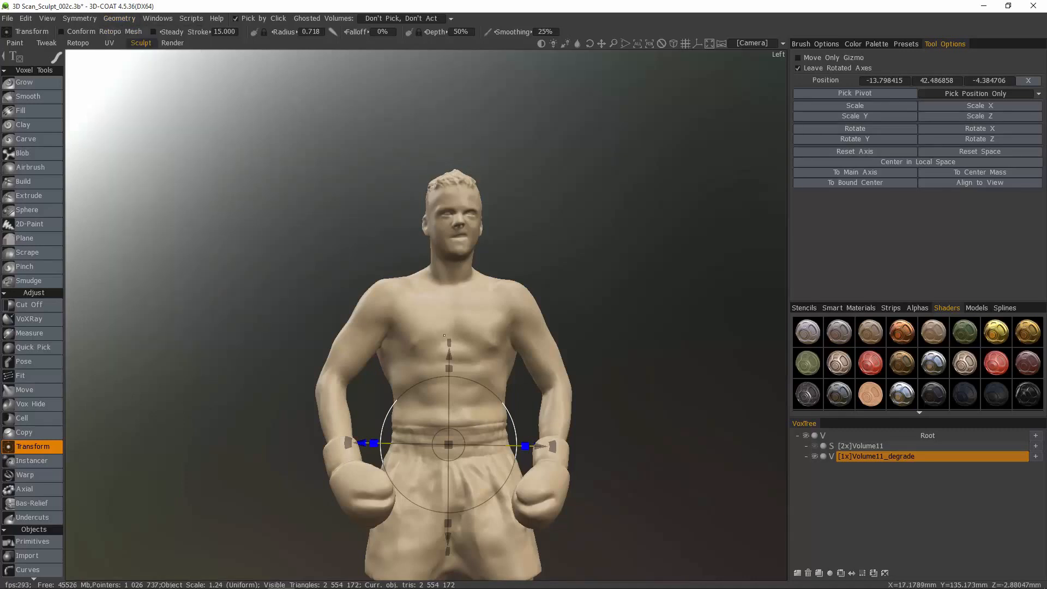
{"action": "left_click", "coordinate": [119, 18]}
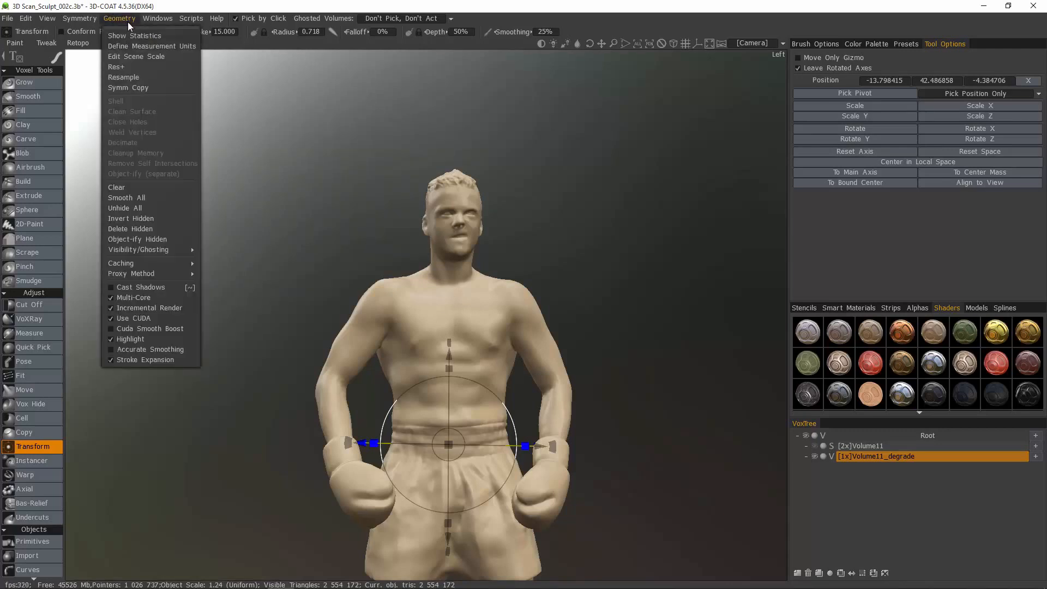
{"action": "left_click", "coordinate": [301, 315]}
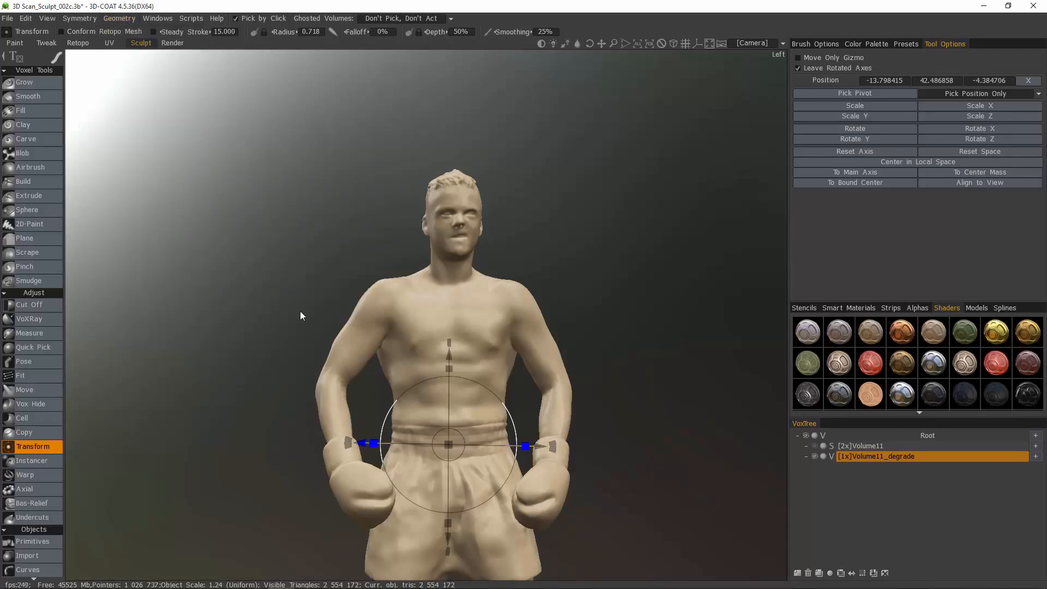
{"action": "mouse_move", "coordinate": [30, 404]}
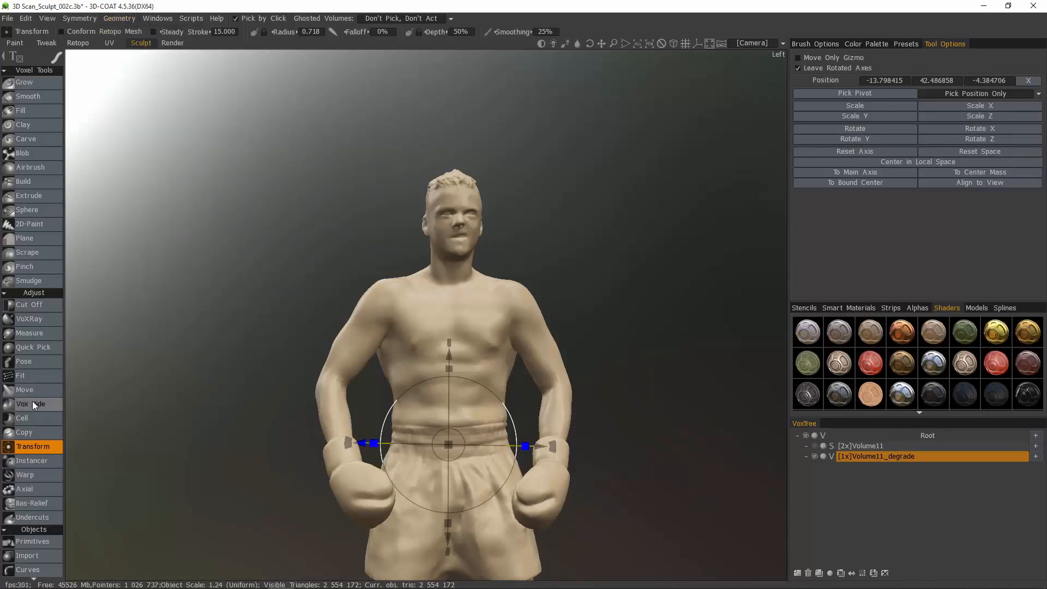
Hide the boxer's head on Volume11_degrade with Vox Hide, leaving only the body
{"action": "left_click", "coordinate": [32, 403]}
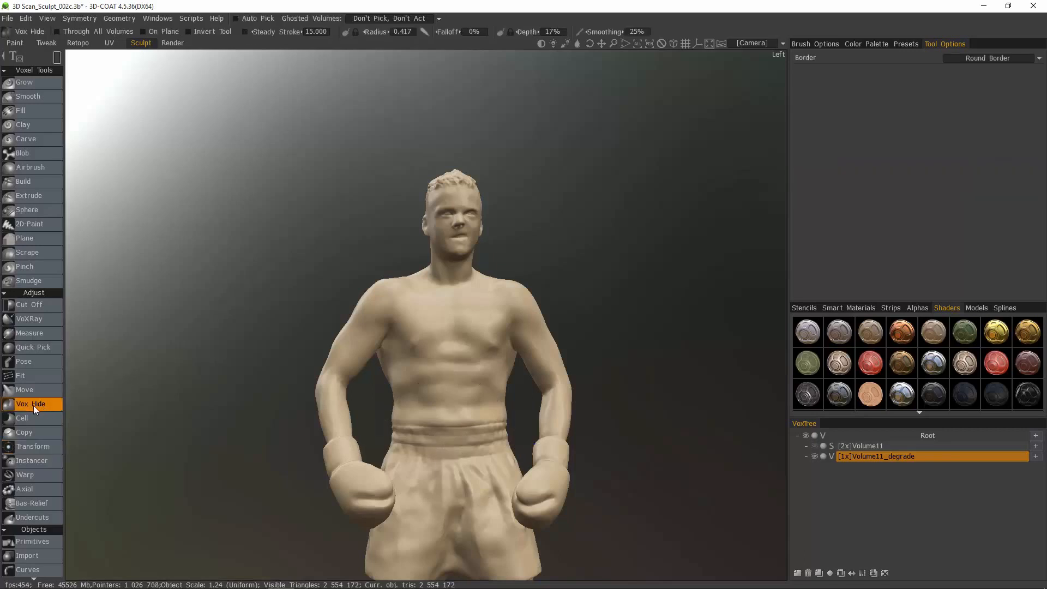
{"action": "left_click", "coordinate": [31, 404]}
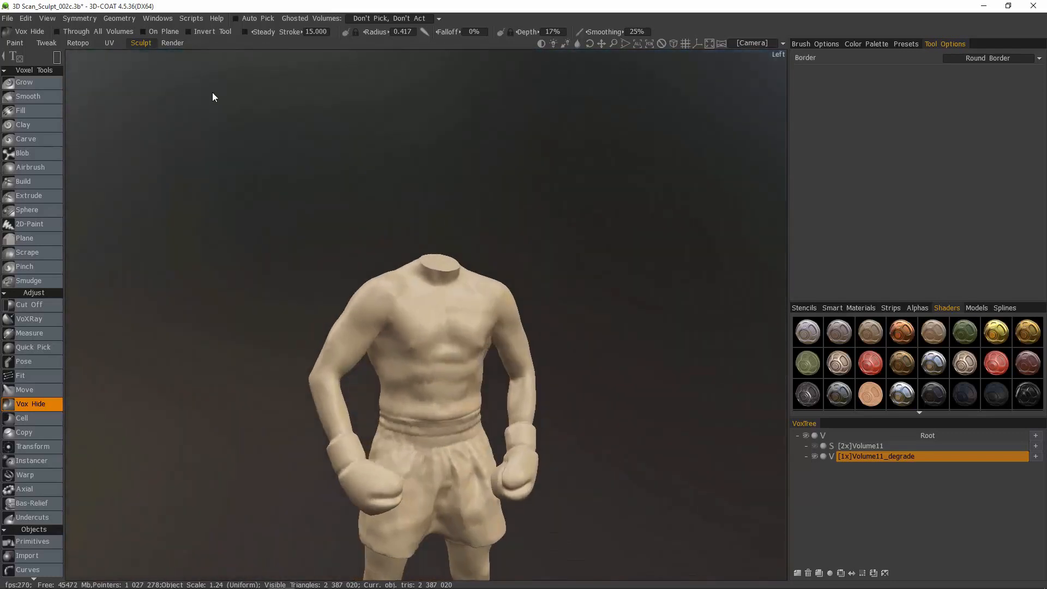
Run Autopo on Volume11_degrade in the Retopo room with a 15000-polygon target
{"action": "left_click", "coordinate": [78, 43]}
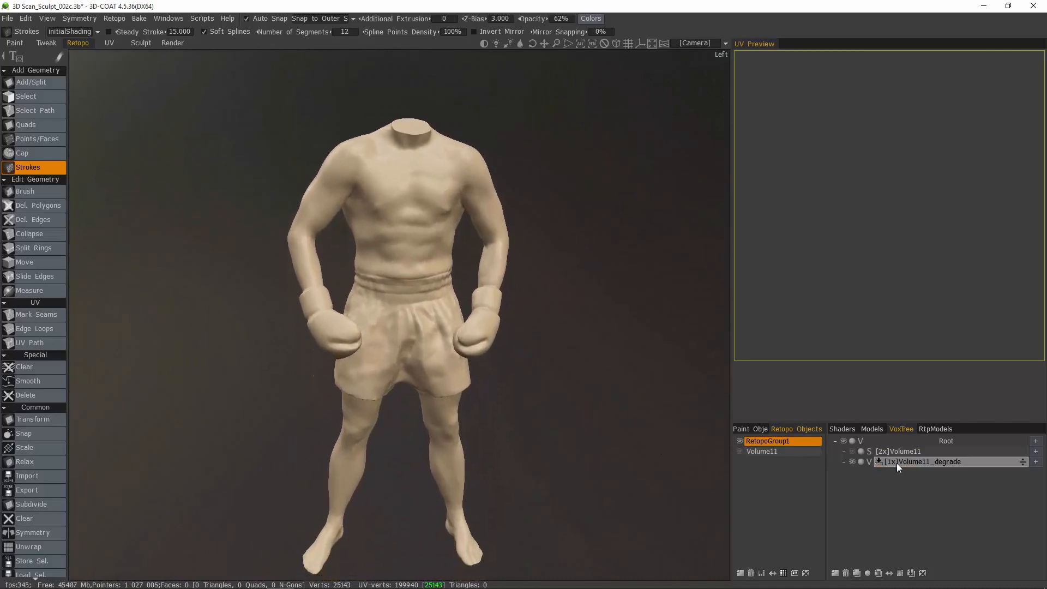
{"action": "right_click", "coordinate": [923, 462]}
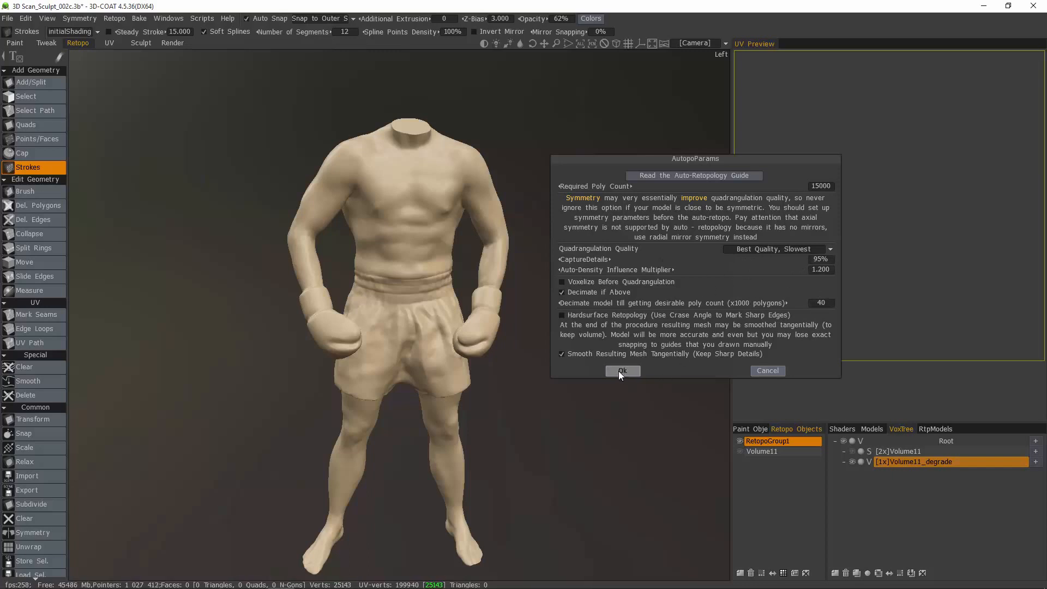
{"action": "left_click", "coordinate": [622, 370]}
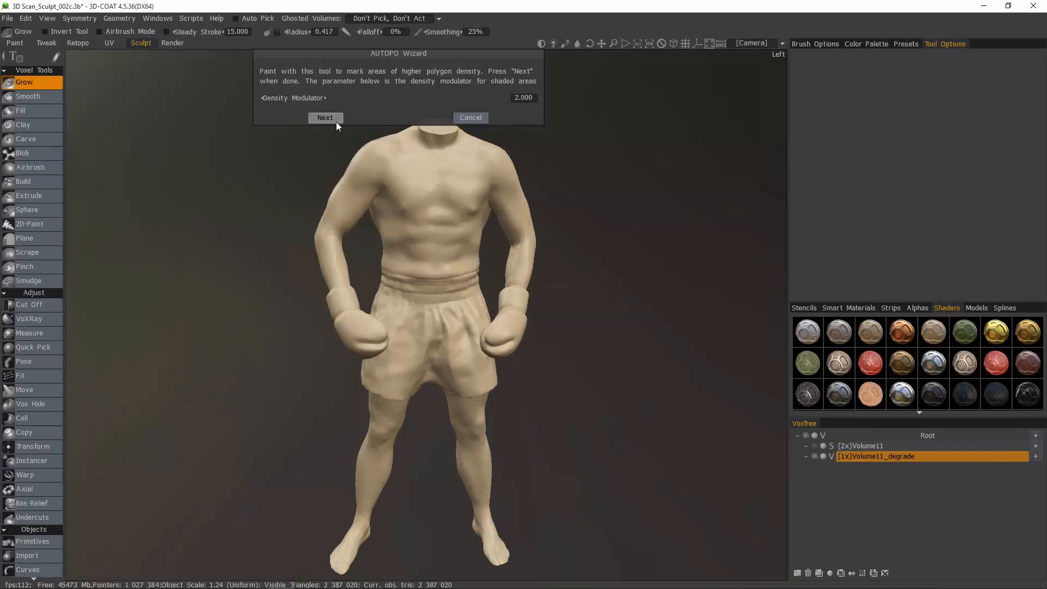
{"action": "mouse_move", "coordinate": [499, 234]}
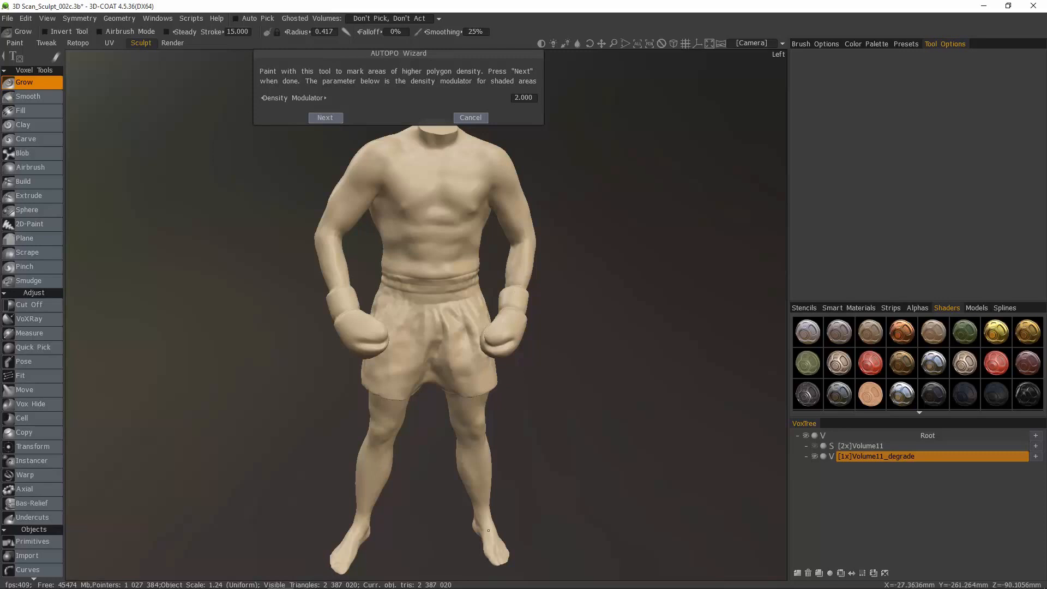
{"action": "mouse_move", "coordinate": [493, 563]}
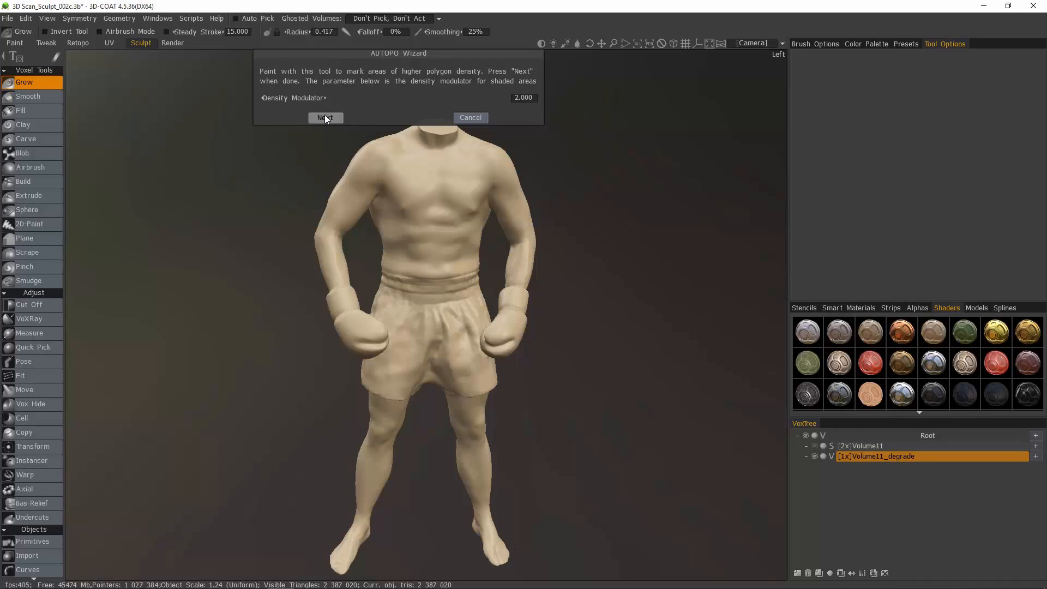
Skip the density-painting and guide-stroke steps so AUTOPO starts computing
{"action": "left_click", "coordinate": [325, 118]}
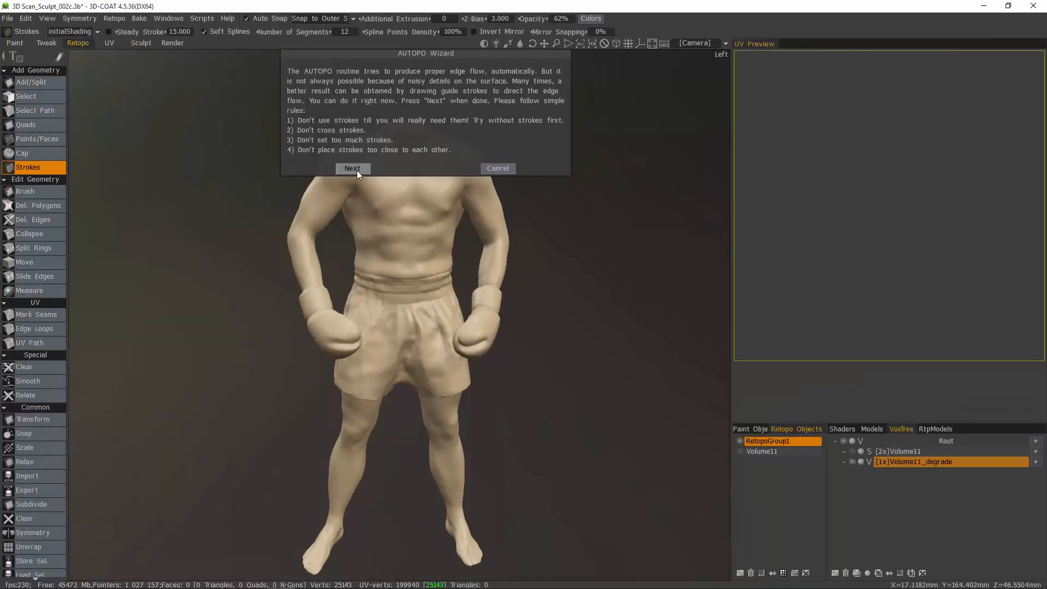
{"action": "left_click", "coordinate": [352, 168]}
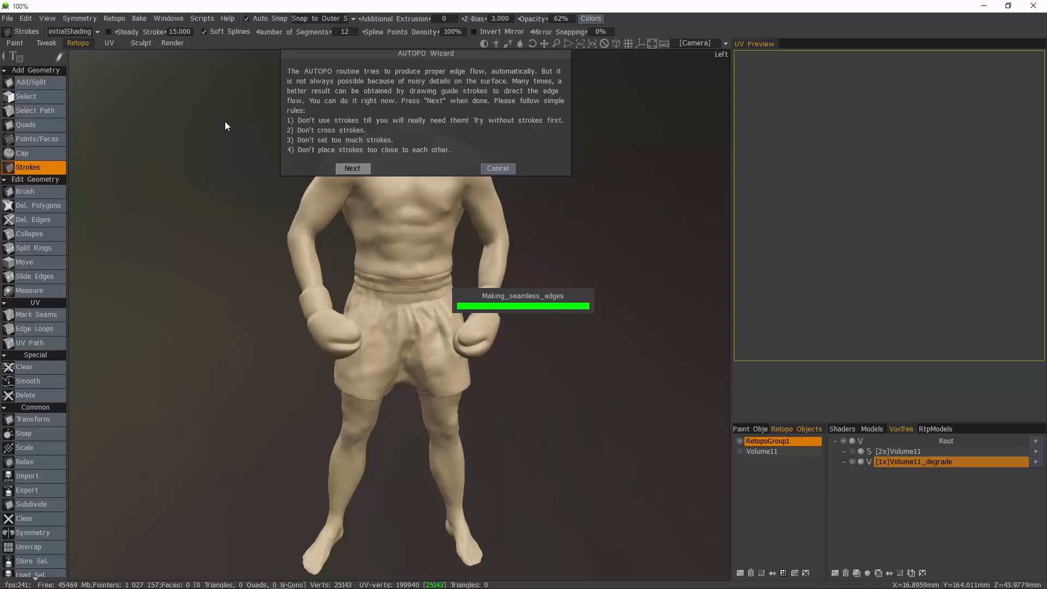
Wait for Autopo to finish, then bring up Volume11_degrade's layer operations again
{"action": "left_click", "coordinate": [352, 169]}
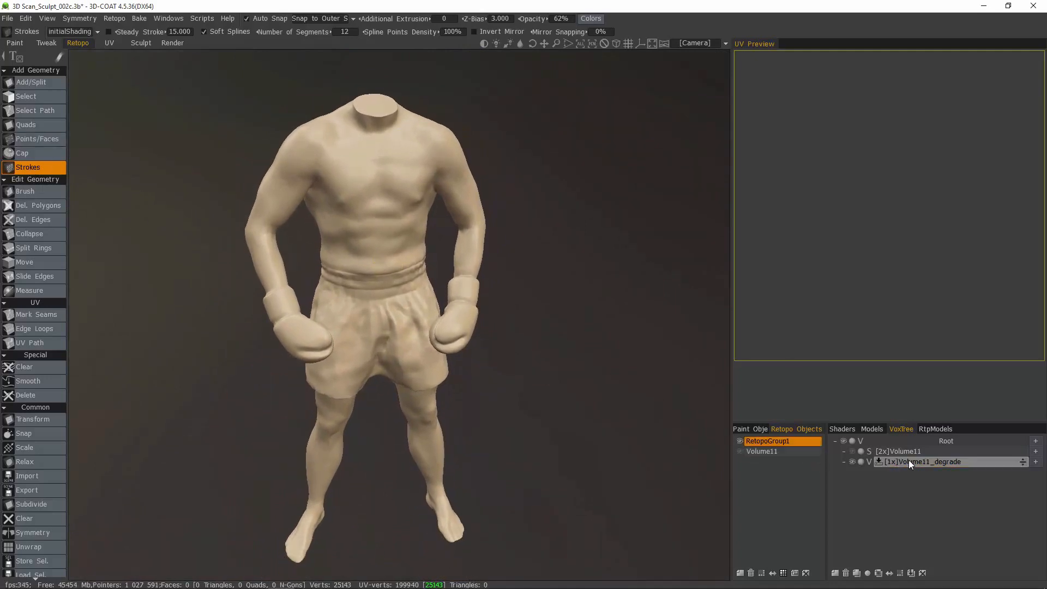
{"action": "right_click", "coordinate": [926, 462]}
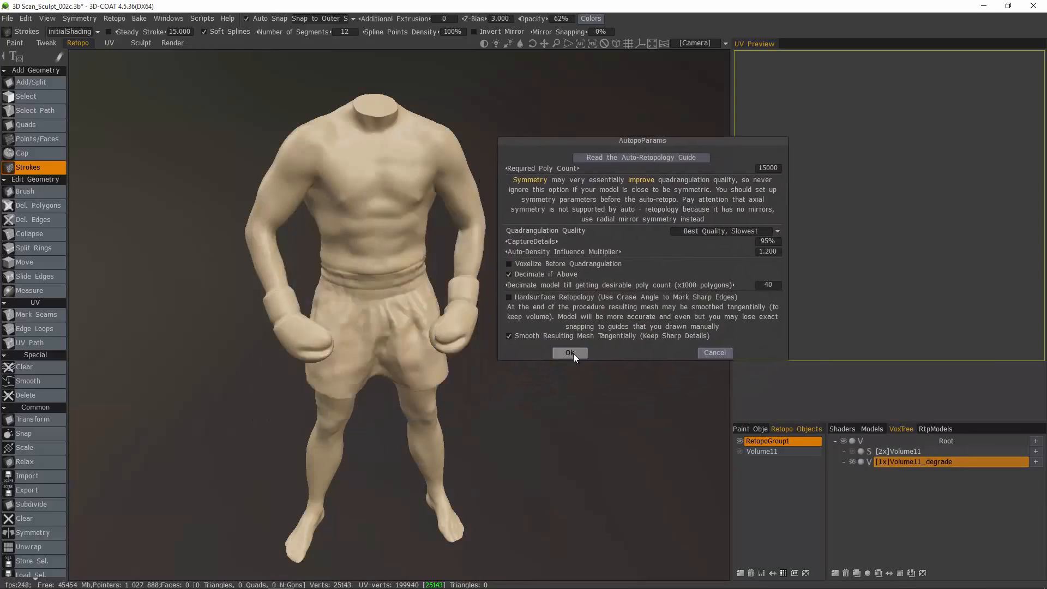
Confirm AutopoParams with 15000 polygons and Best Quality
{"action": "left_click", "coordinate": [569, 352]}
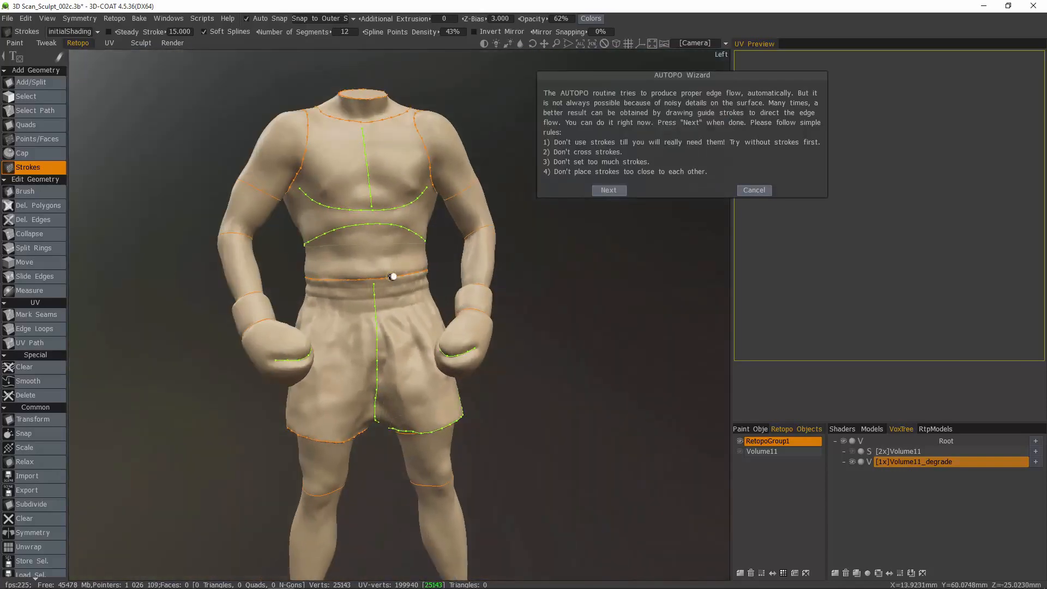
Draw a guide stroke around the waistband for edge flow
{"action": "left_click", "coordinate": [608, 190]}
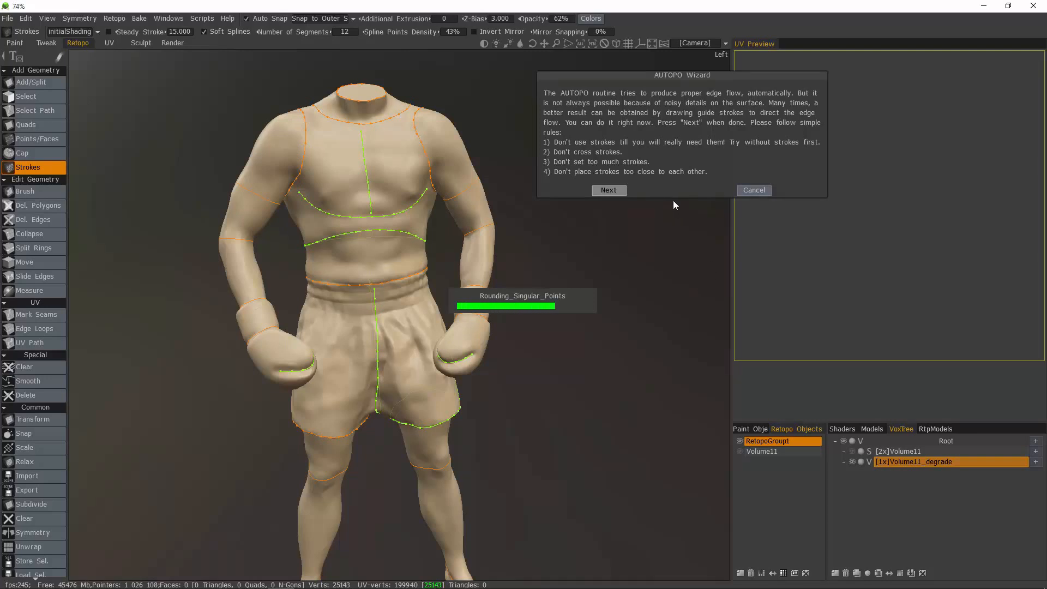
Accept the generated body mesh and rename its retopo layer to Body
{"action": "left_click", "coordinate": [609, 191]}
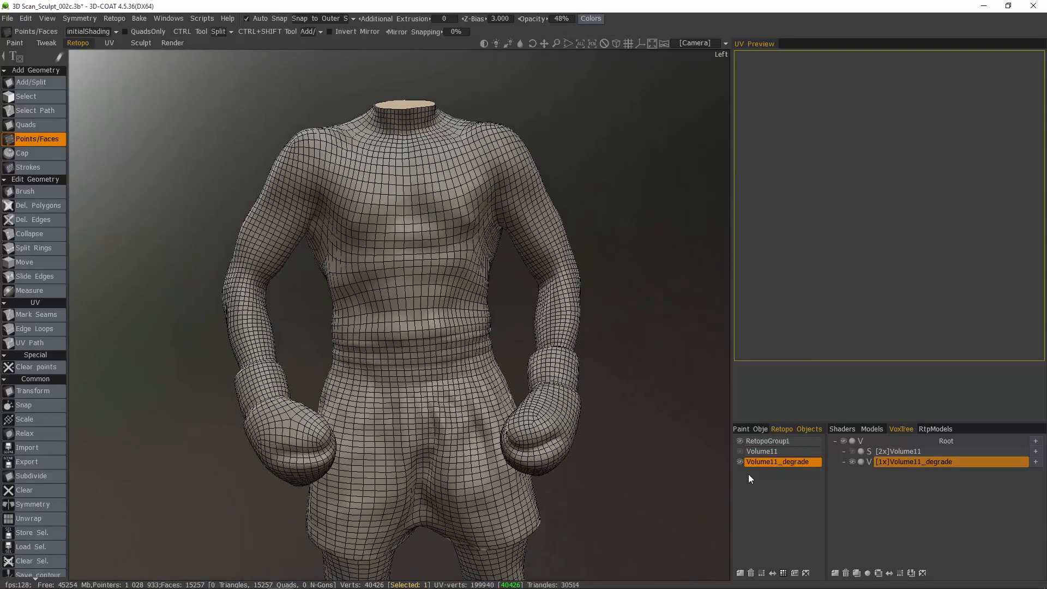
{"action": "double_click", "coordinate": [777, 462]}
{"action": "type", "text": "Body"}
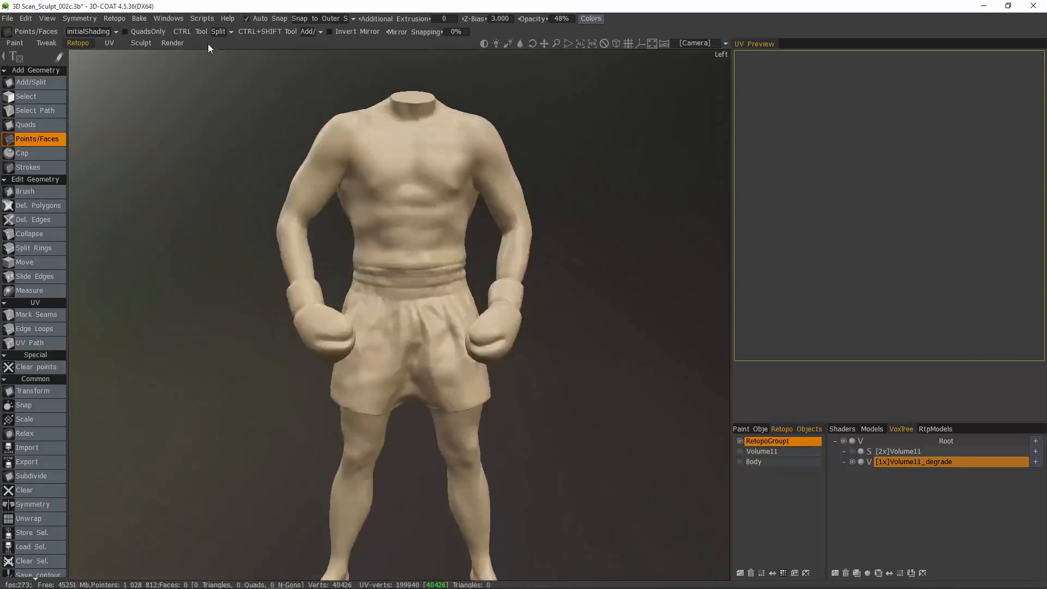
Run AUTOPO on the head volume from the Sculpt room with a 5000-polygon target
{"action": "left_click", "coordinate": [141, 43]}
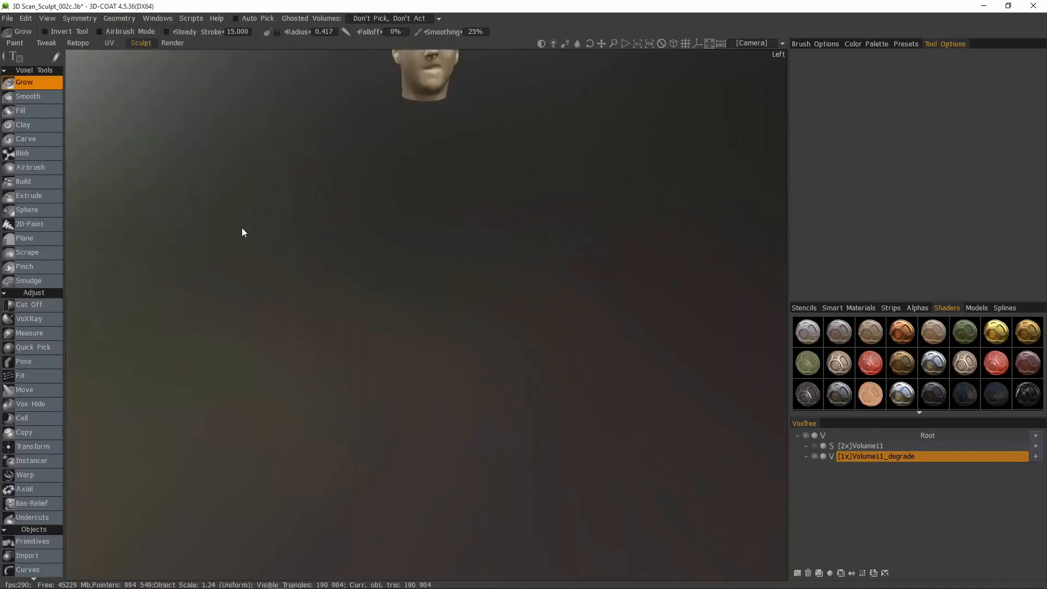
{"action": "right_click", "coordinate": [877, 456]}
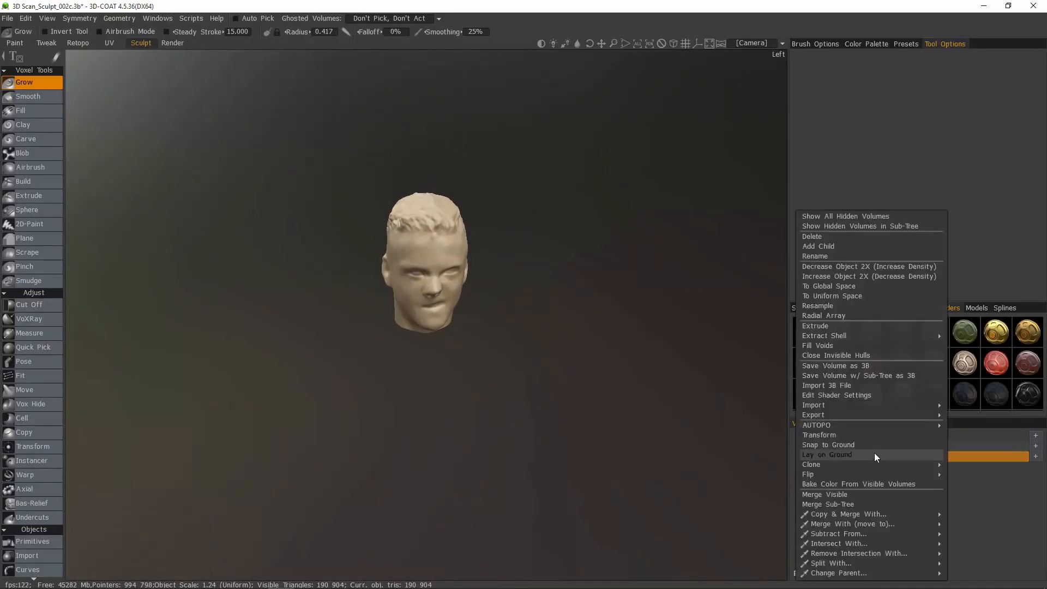
{"action": "left_click", "coordinate": [816, 425]}
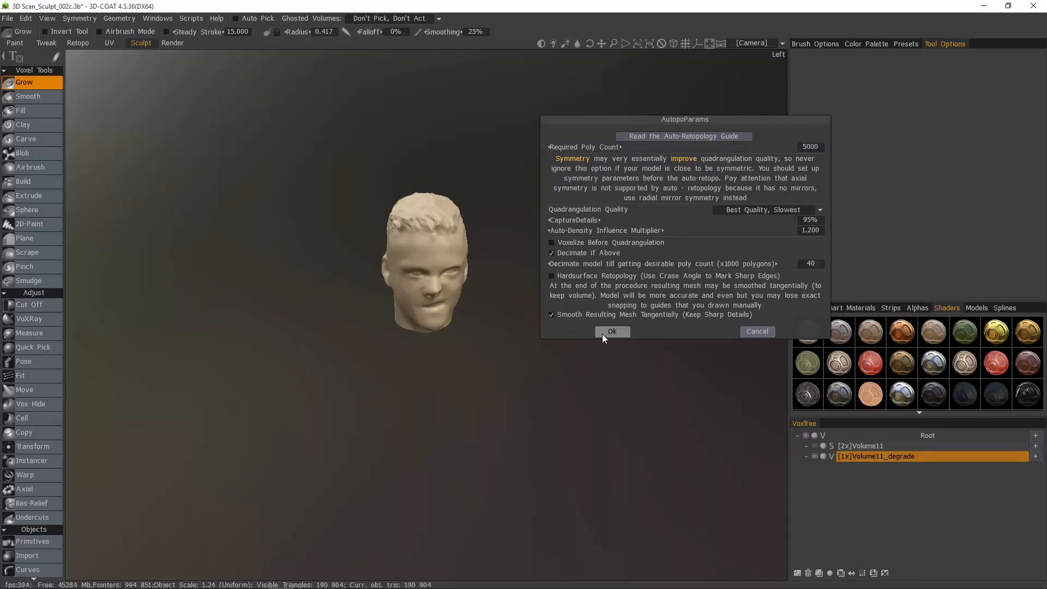
{"action": "left_click", "coordinate": [611, 332]}
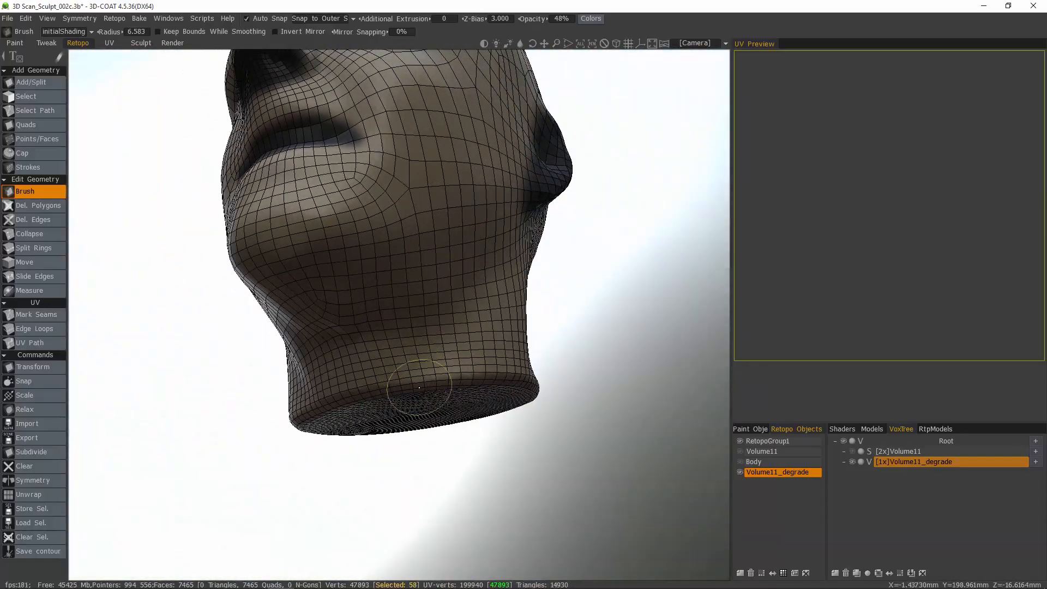
Relax the topology at the neck base with the Retopo Brush tool
{"action": "left_click", "coordinate": [27, 95]}
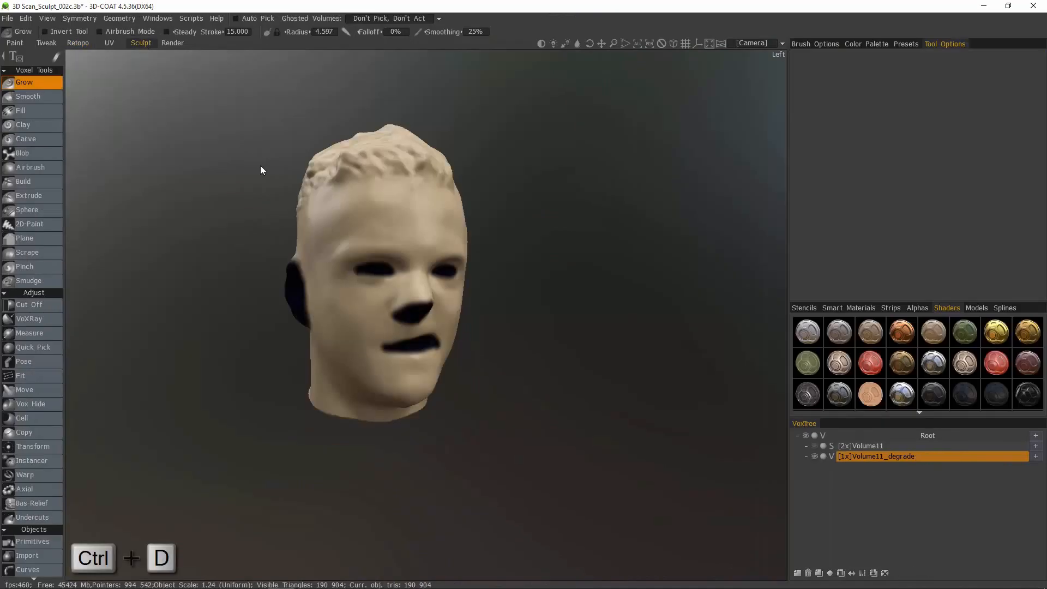
{"action": "left_click", "coordinate": [119, 18]}
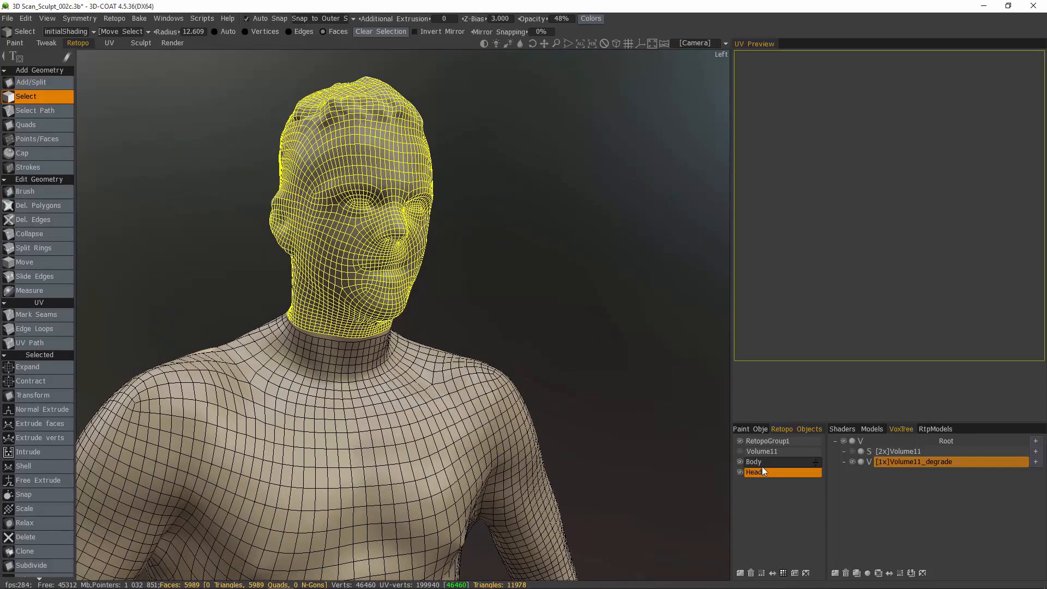
Select the head retopo layer in Retopo Objects to rename it Head
{"action": "left_click", "coordinate": [762, 461]}
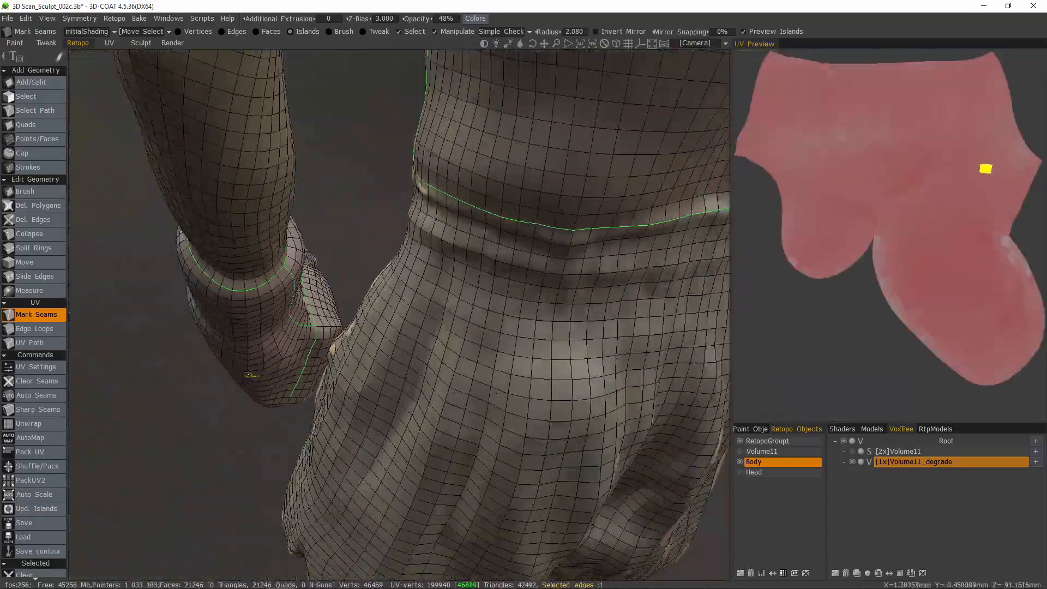
Mark seam edges along the glove and wrist with Mark Seams
{"action": "left_click", "coordinate": [30, 343]}
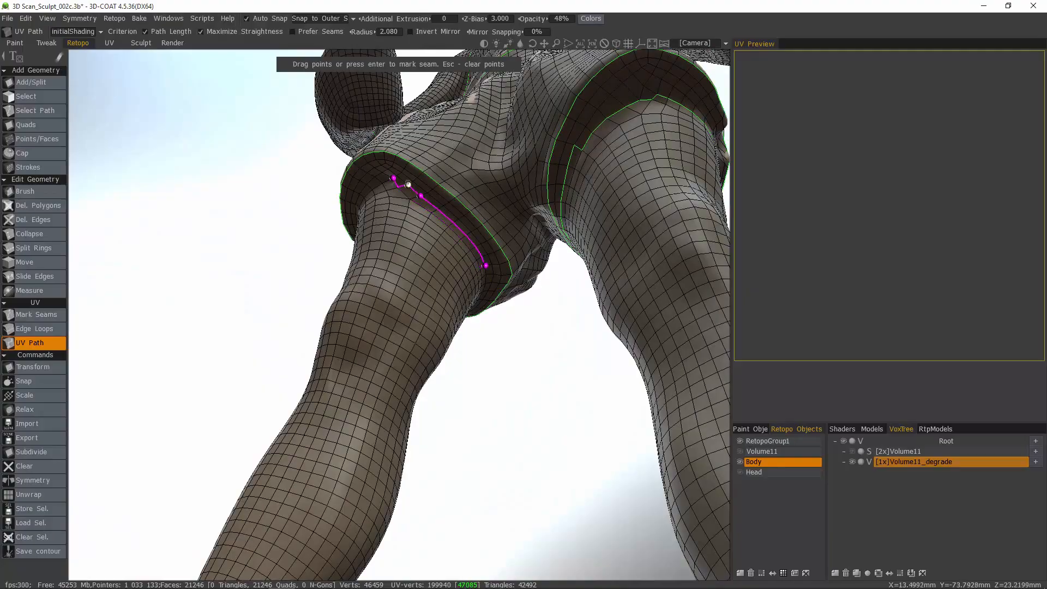
Trace UV Path seams around the shorts leg openings and both ankles
{"action": "left_click_drag", "start_coordinate": [468, 267], "coordinate": [534, 367]}
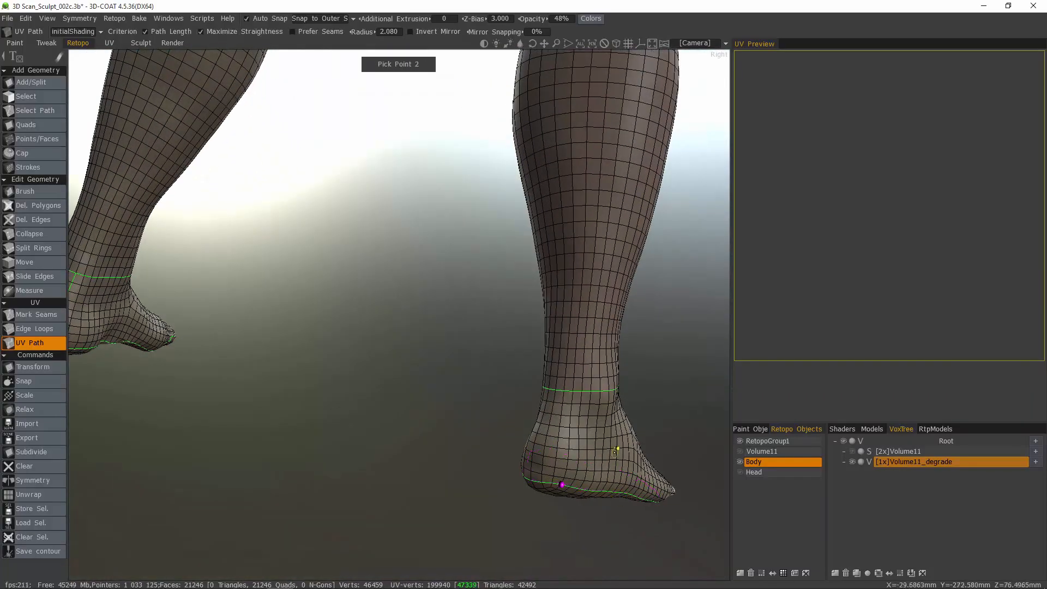
{"action": "left_click", "coordinate": [36, 314]}
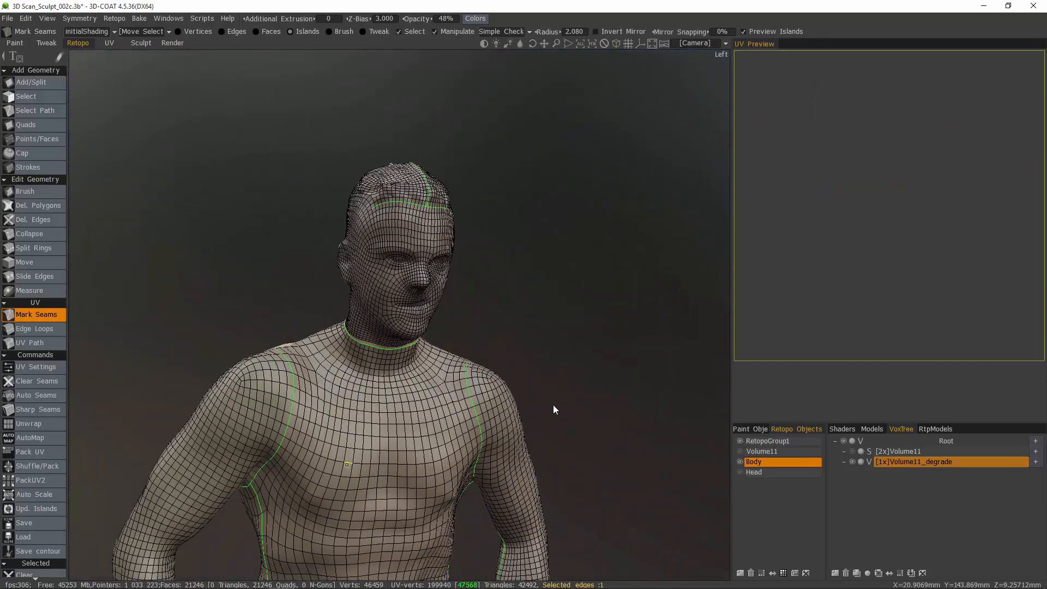
Move the glove island and other stray UV islands into the 0–1 square
{"action": "left_click", "coordinate": [28, 423]}
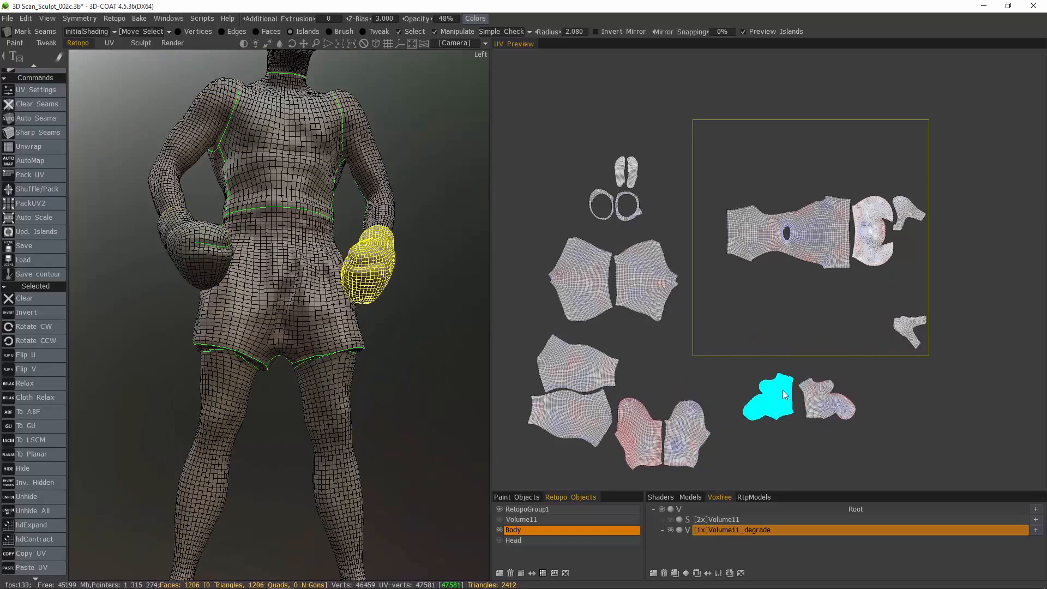
{"action": "left_click_drag", "start_coordinate": [768, 394], "coordinate": [908, 331]}
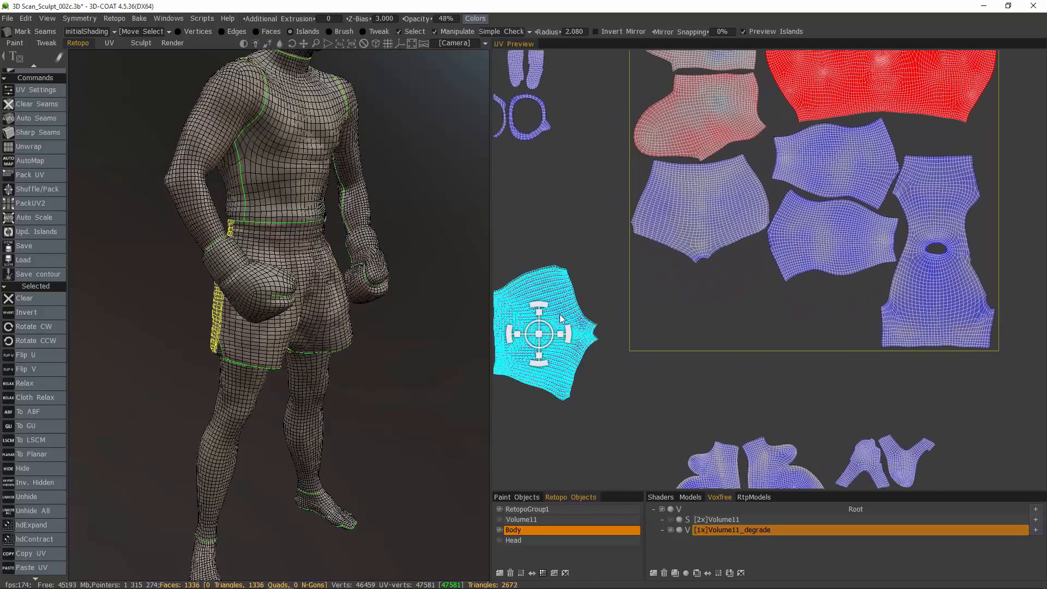
{"action": "left_click_drag", "start_coordinate": [544, 334], "coordinate": [742, 300]}
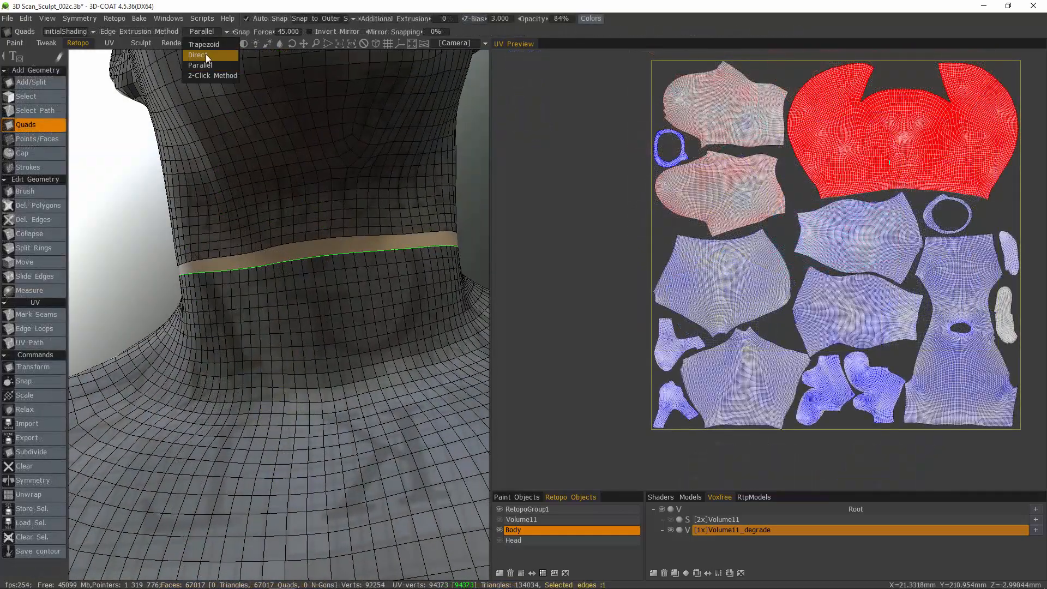
Extrude neck quads with the Direct edge extrusion method, then enter the Sculpt room
{"action": "left_click", "coordinate": [199, 55]}
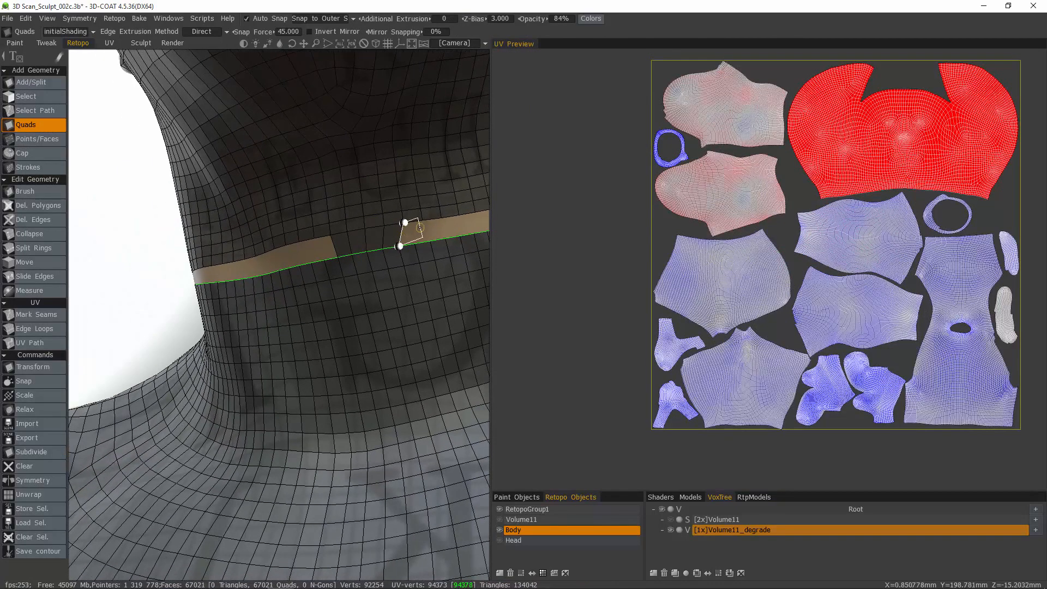
{"action": "left_click", "coordinate": [140, 42]}
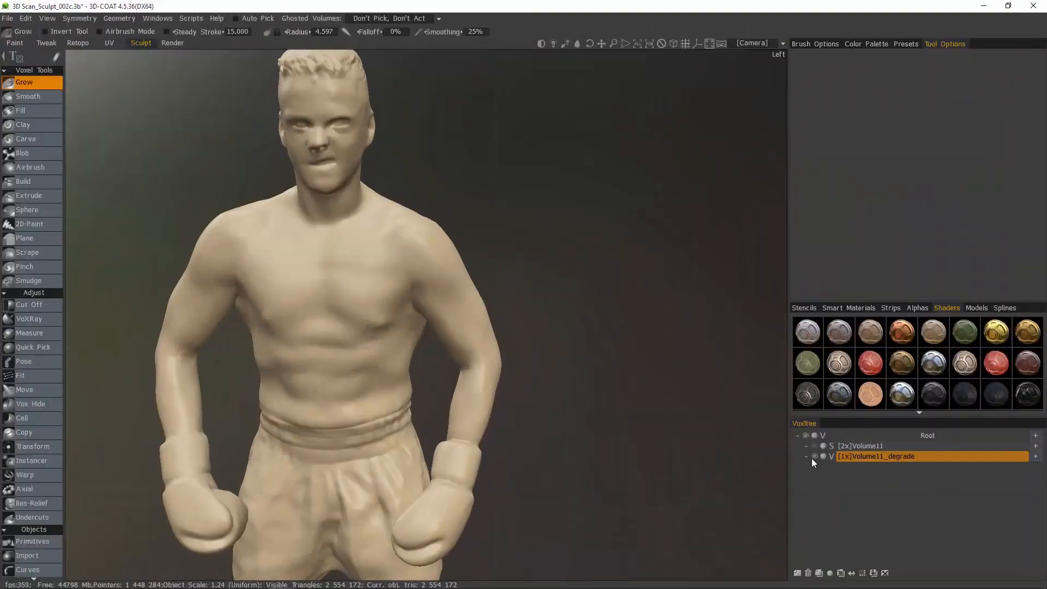
Hide Volume11_degrade, activate textured Volume11, and return to the Retopo room
{"action": "left_click", "coordinate": [815, 446]}
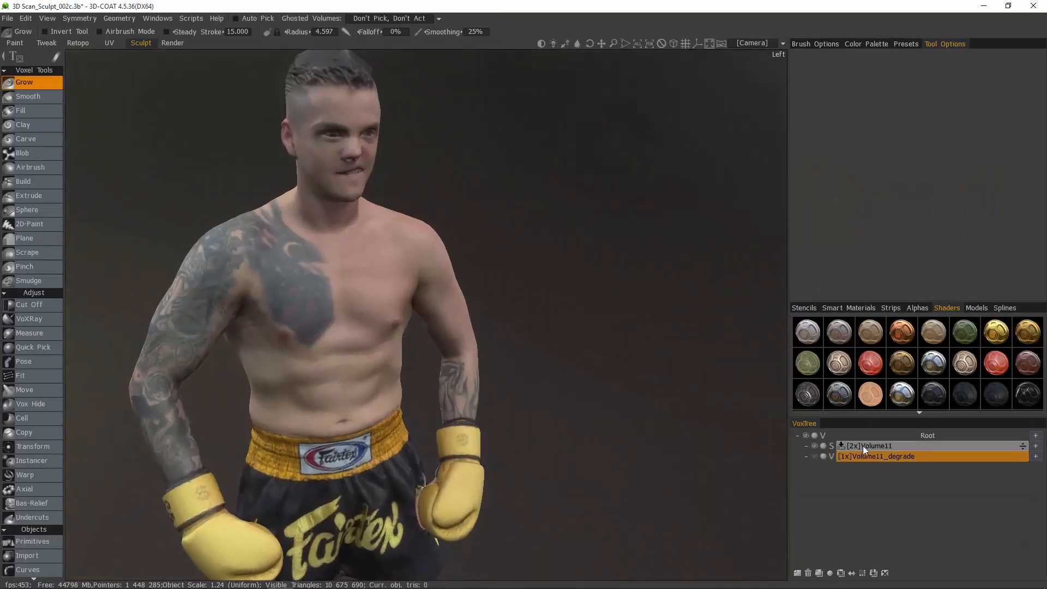
{"action": "left_click", "coordinate": [78, 43]}
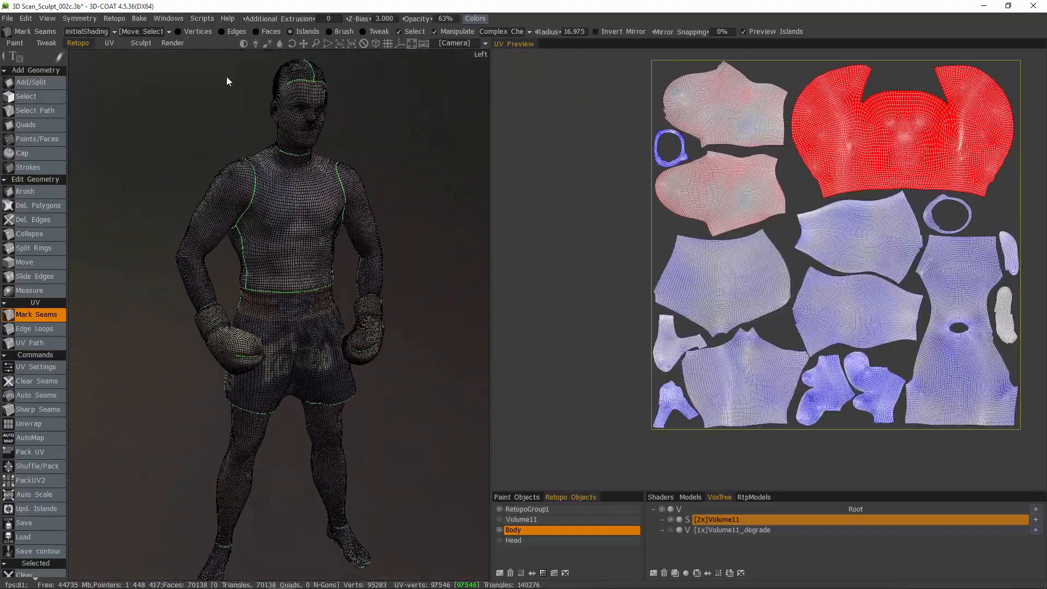
Launch Bake w/ Normal Map (Per-Pixel), accepting the scan depth and occlusion prompts
{"action": "left_click", "coordinate": [139, 18]}
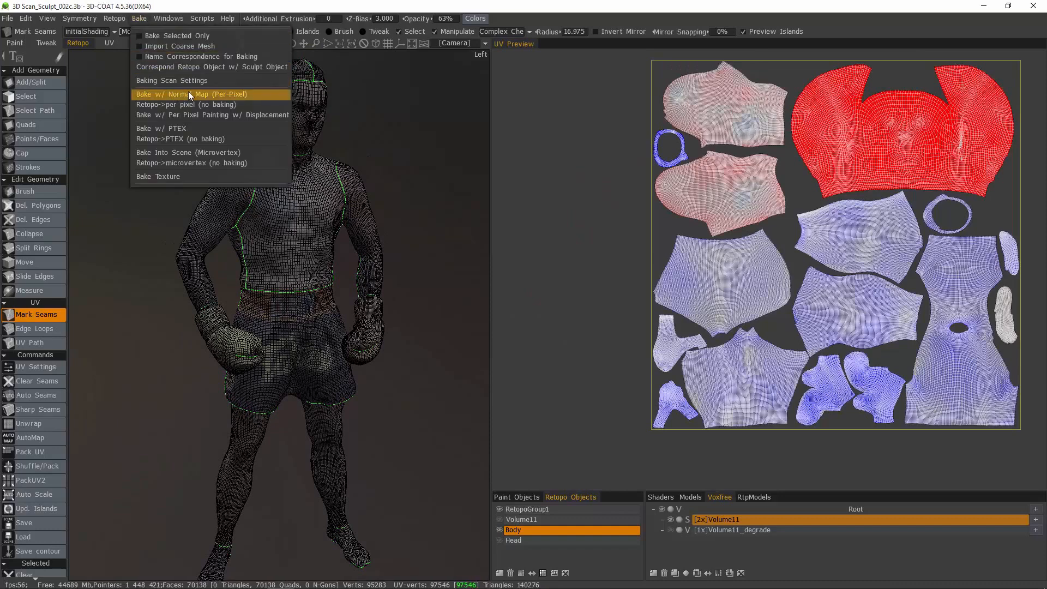
{"action": "left_click", "coordinate": [192, 93]}
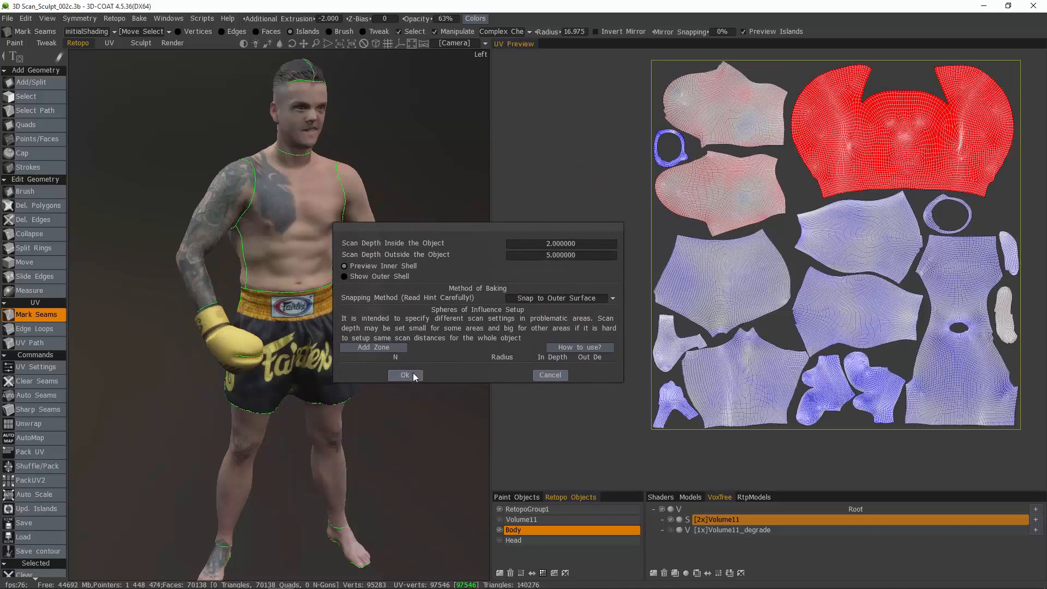
{"action": "left_click", "coordinate": [404, 375]}
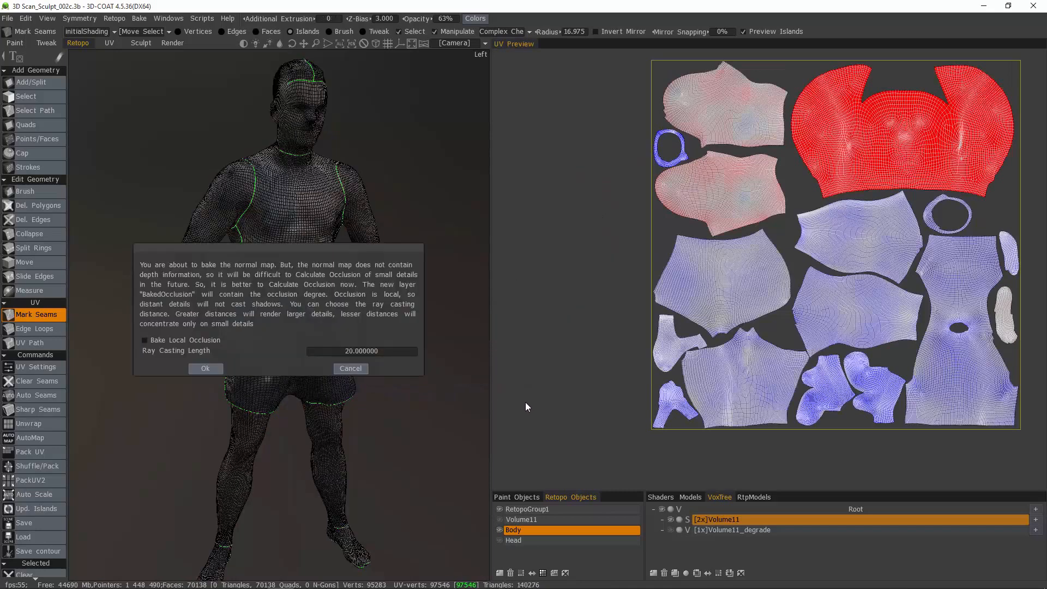
{"action": "left_click", "coordinate": [205, 368]}
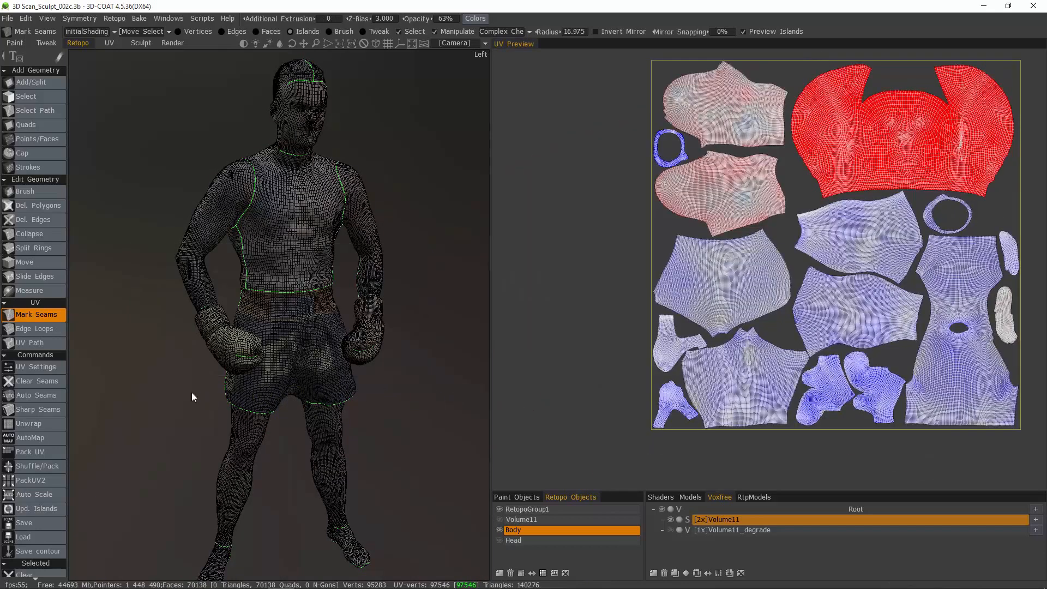
{"action": "mouse_move", "coordinate": [196, 128]}
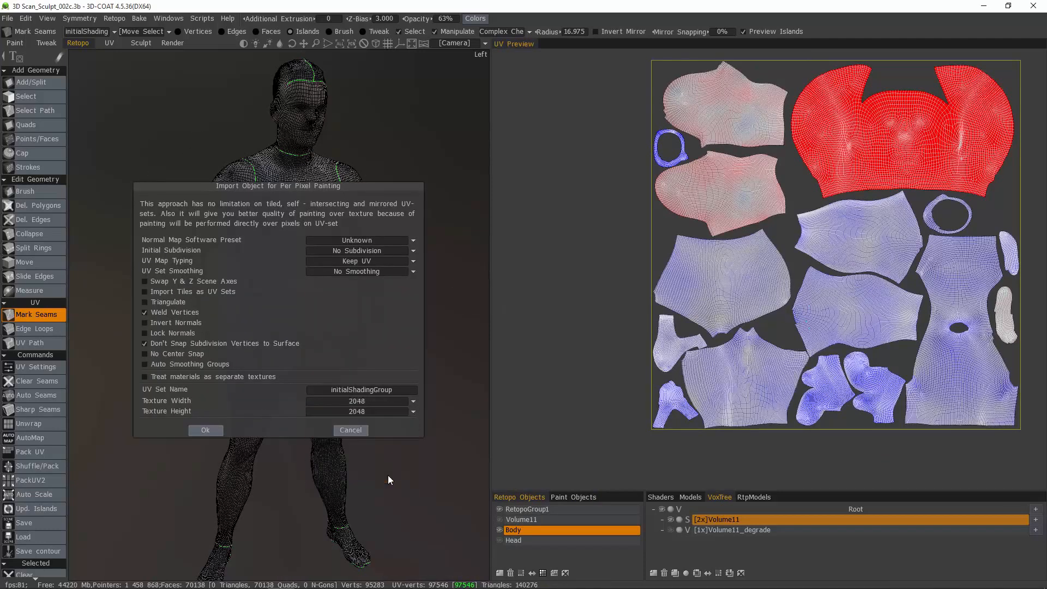
Name the UV set '3D Scan' with 2048×2048 textures and confirm the import
{"action": "left_click", "coordinate": [361, 389]}
{"action": "type", "text": "3D Scan"}
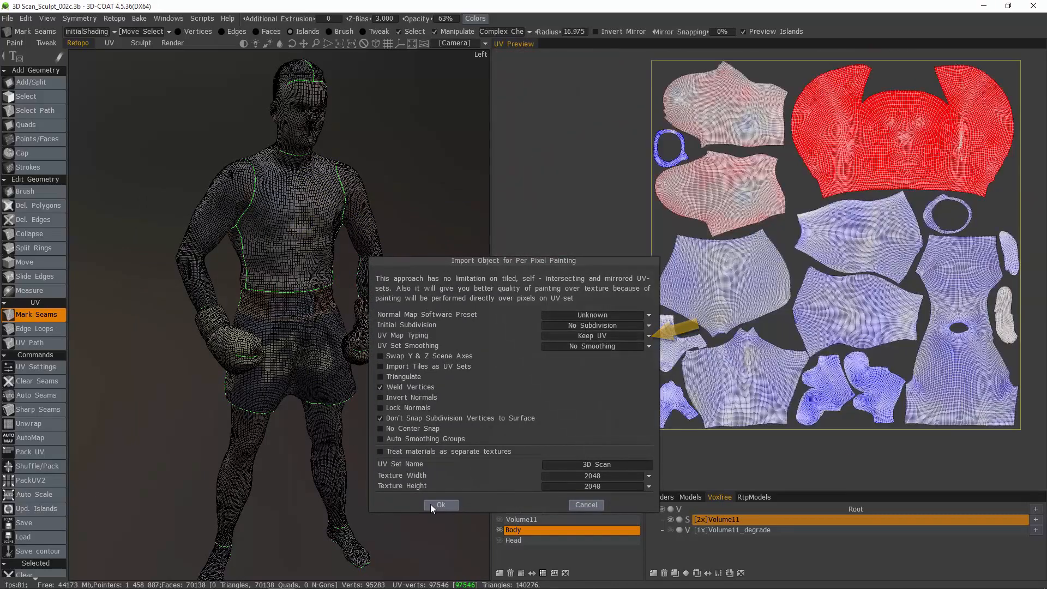
{"action": "left_click", "coordinate": [441, 504]}
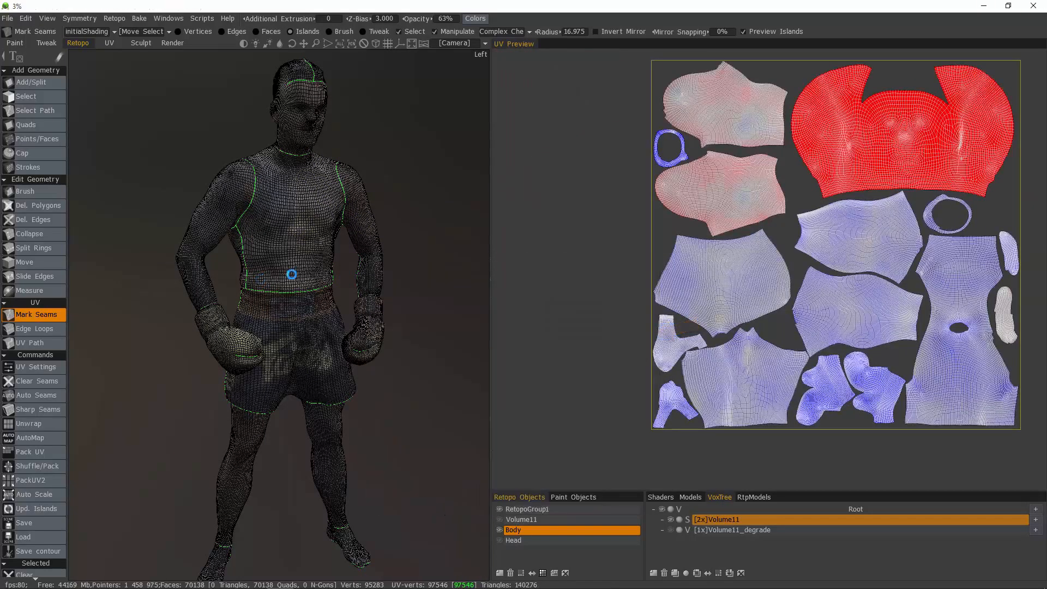